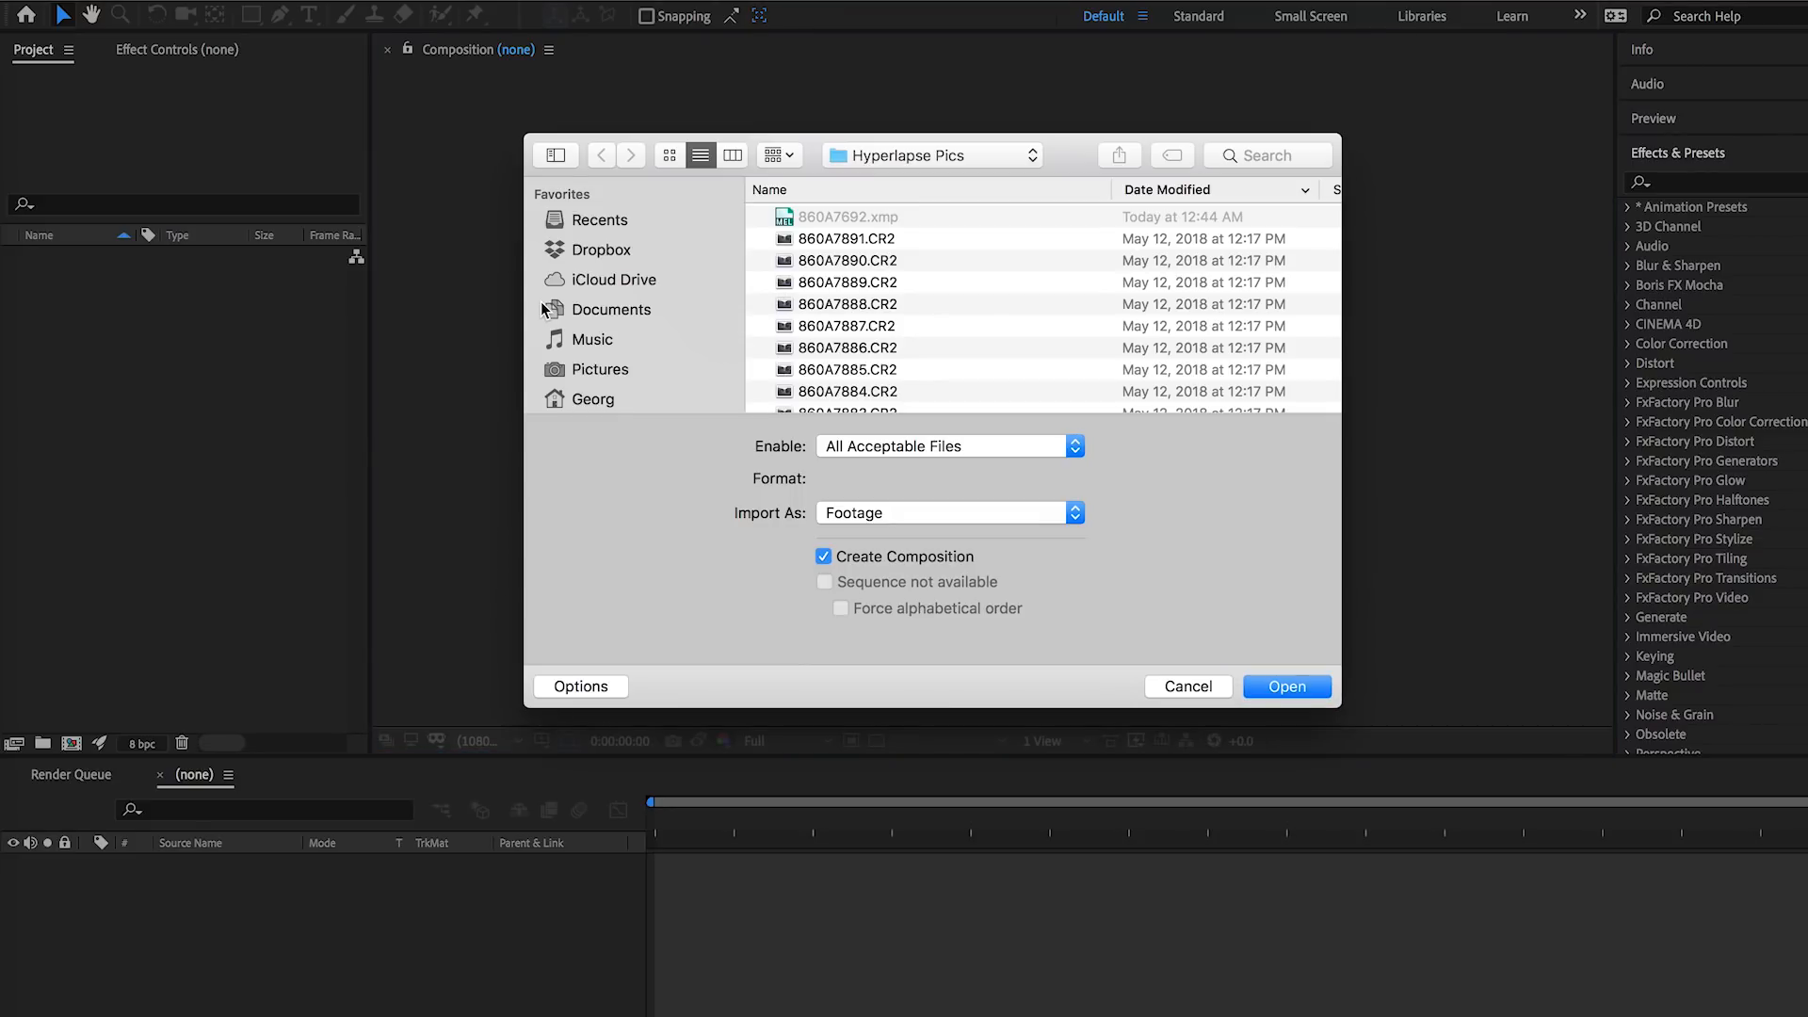
Step: Import all Hyperlapse Pics CR2 files as a Camera Raw sequence that creates a composition
{"action": "left_click", "coordinate": [847, 239]}
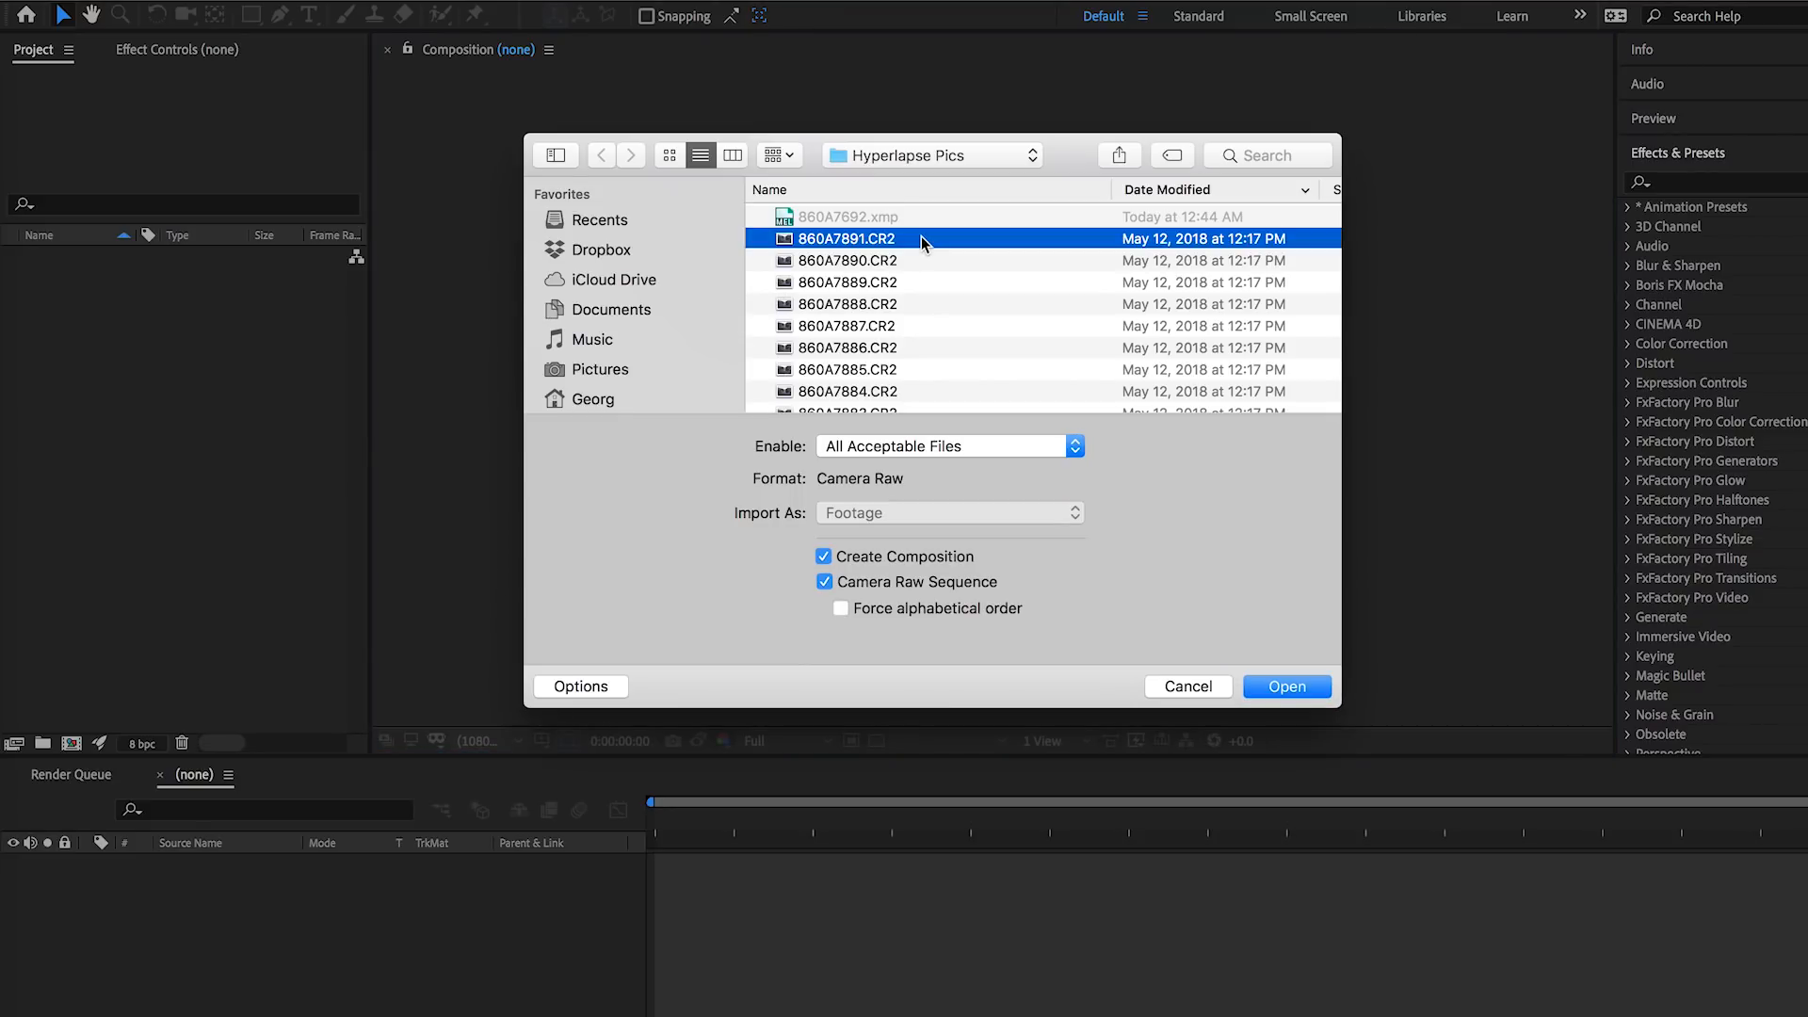
{"action": "left_click", "coordinate": [848, 304]}
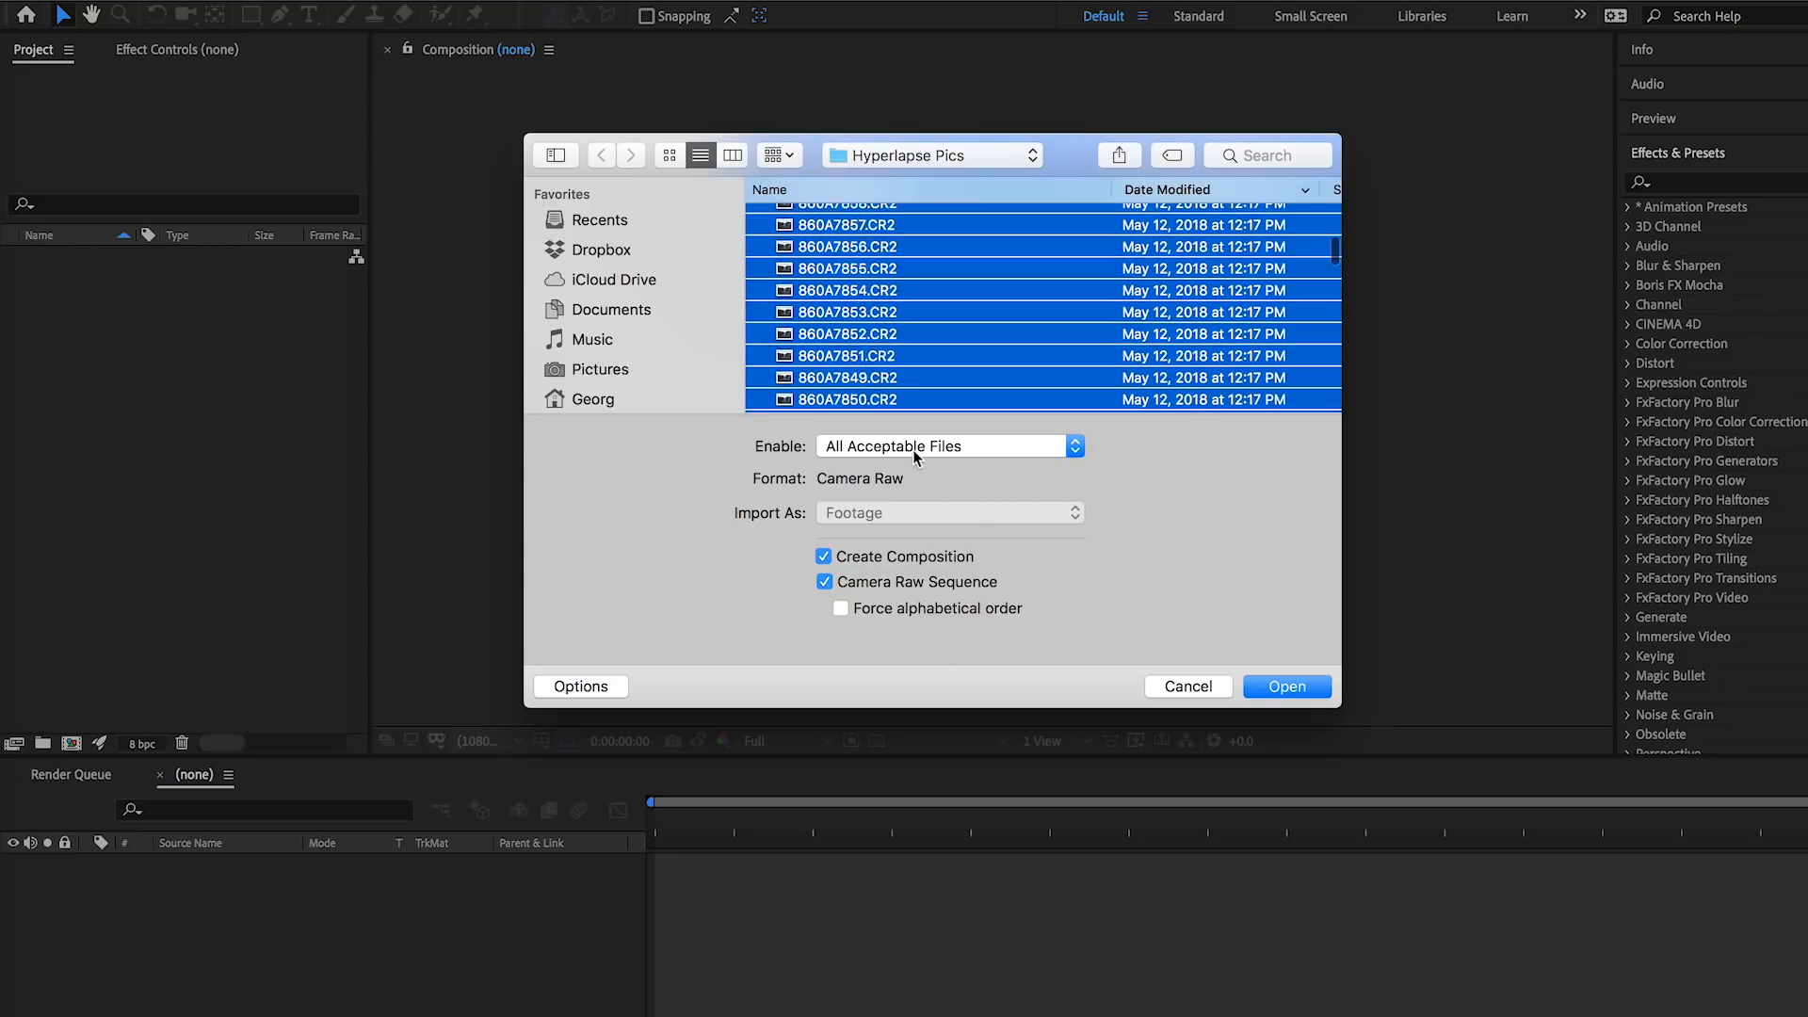
{"action": "scroll", "scroll_direction": "down", "scroll_amount": 3}
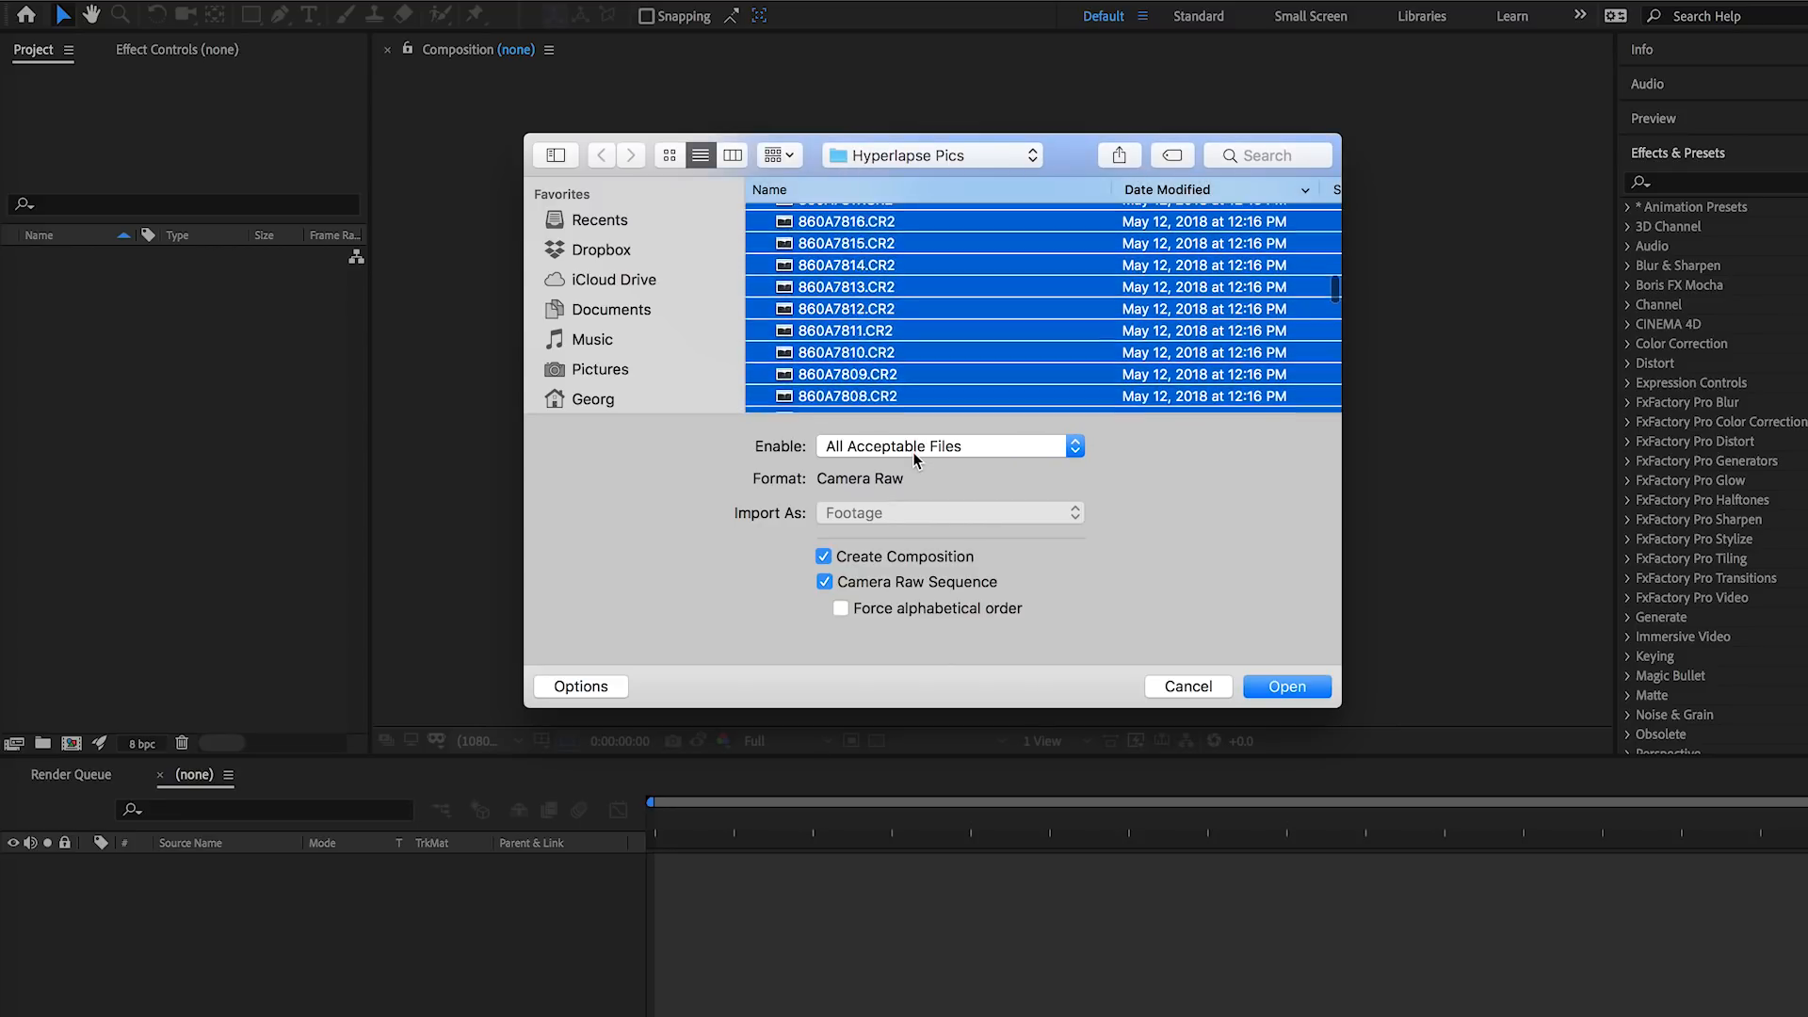
{"action": "scroll", "scroll_direction": "down", "scroll_amount": 3}
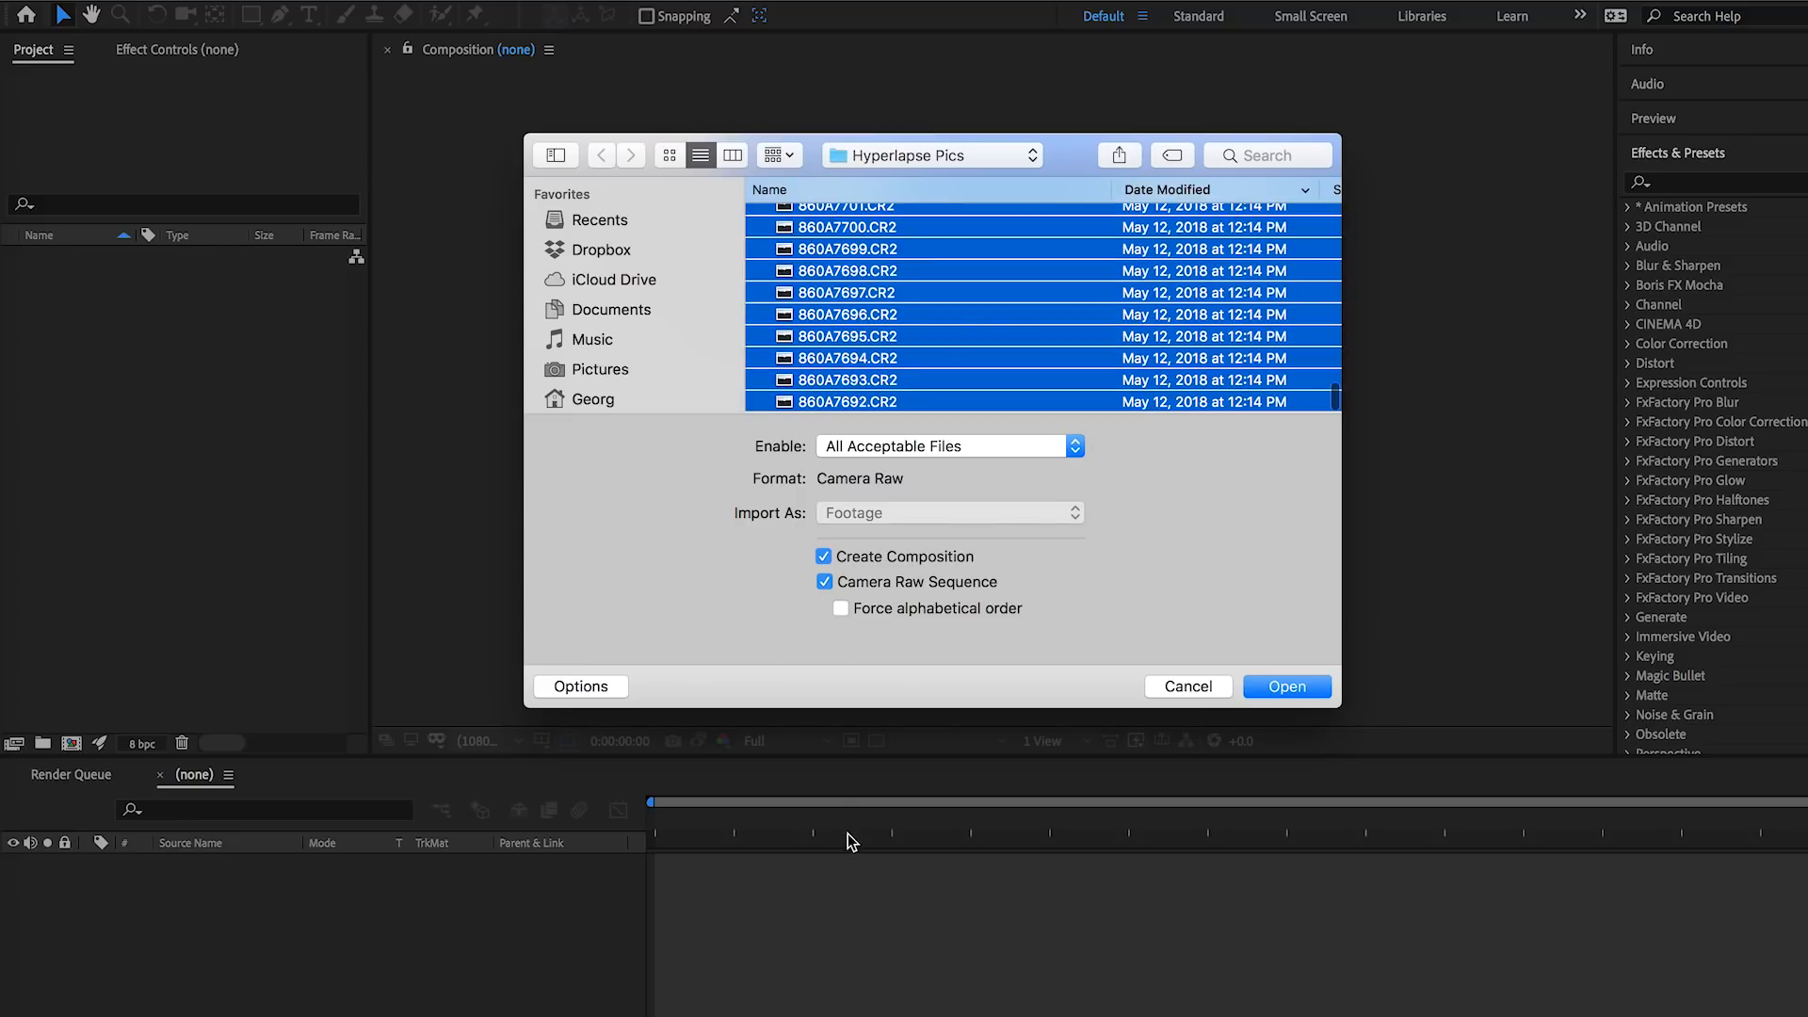
{"action": "left_click", "coordinate": [823, 582]}
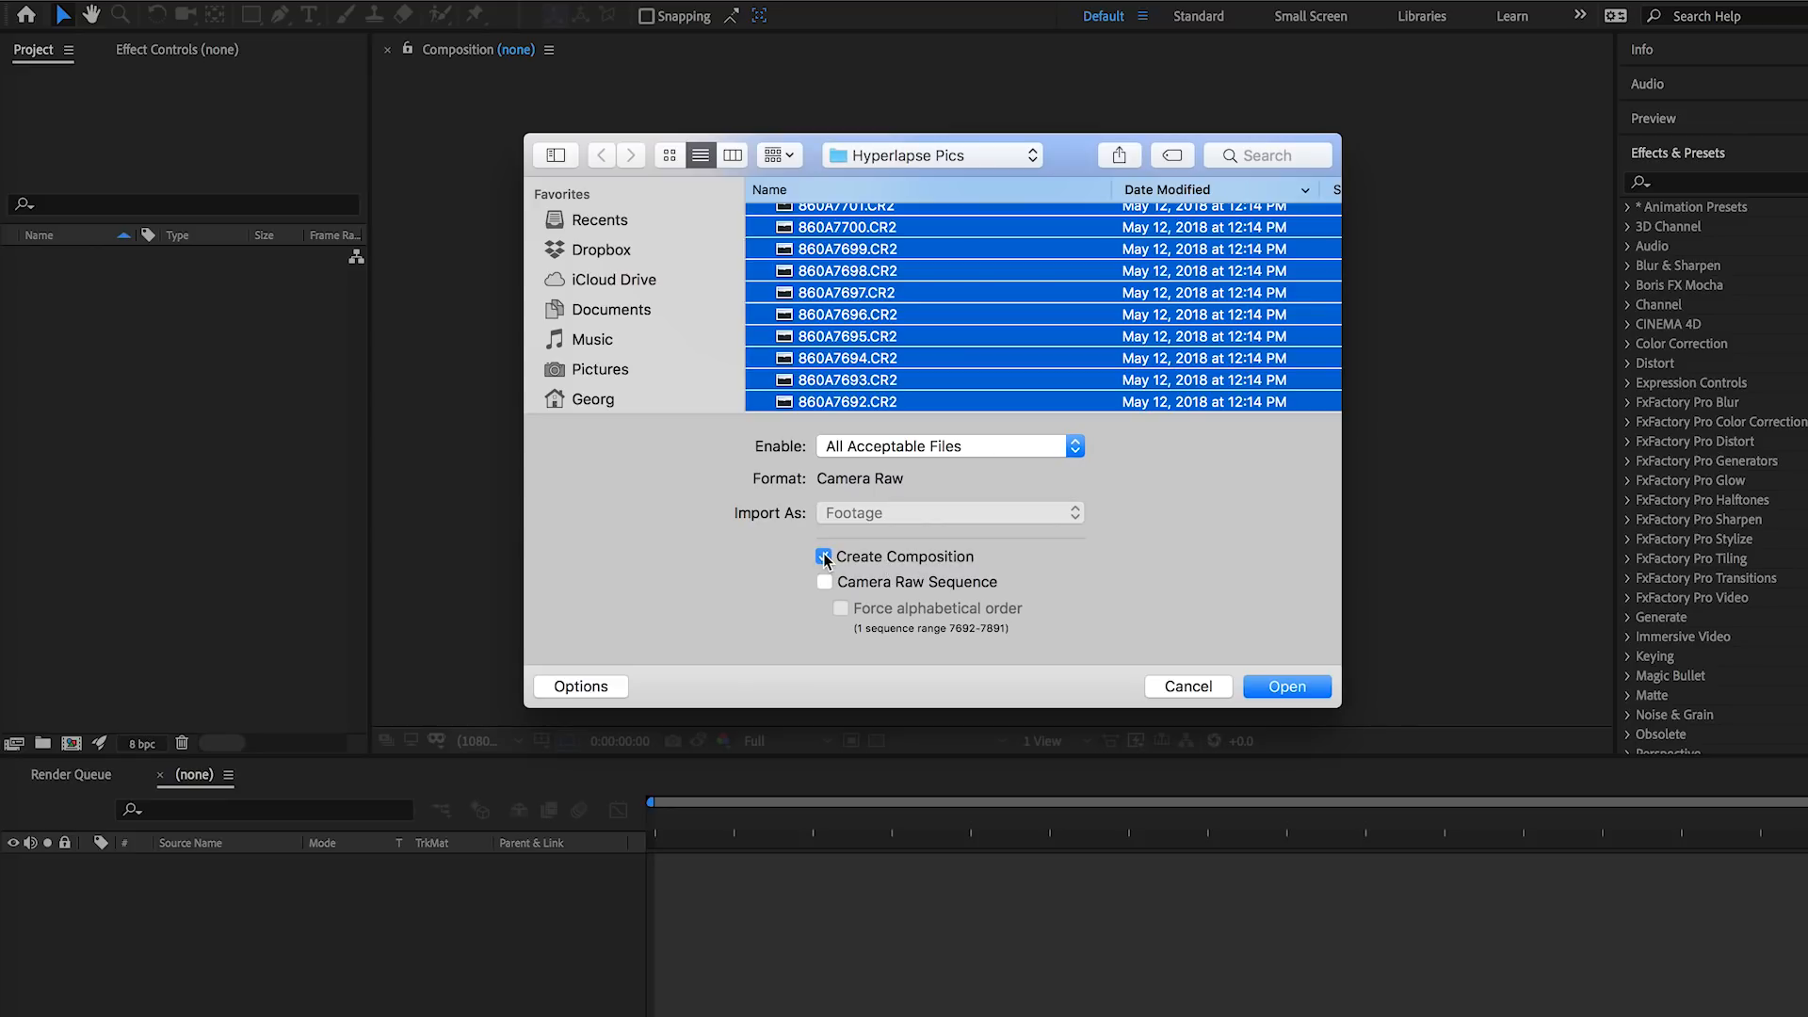
{"action": "left_click", "coordinate": [824, 556]}
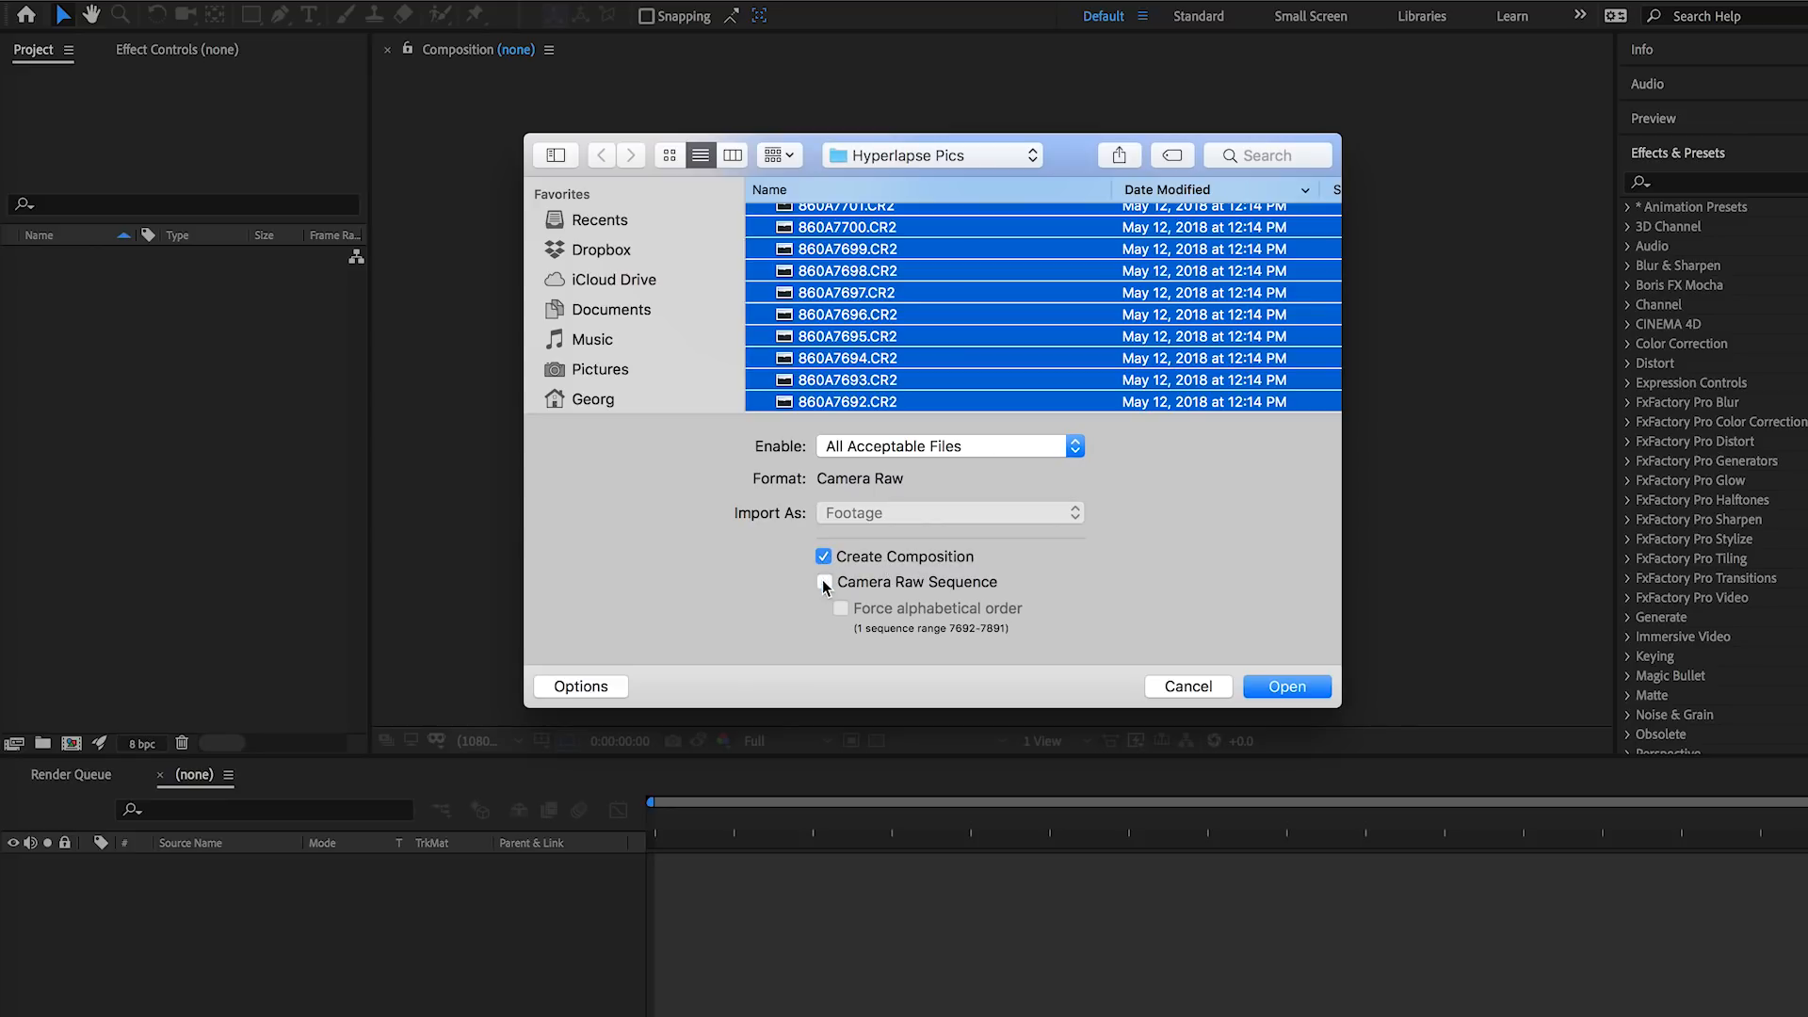
{"action": "left_click", "coordinate": [823, 582]}
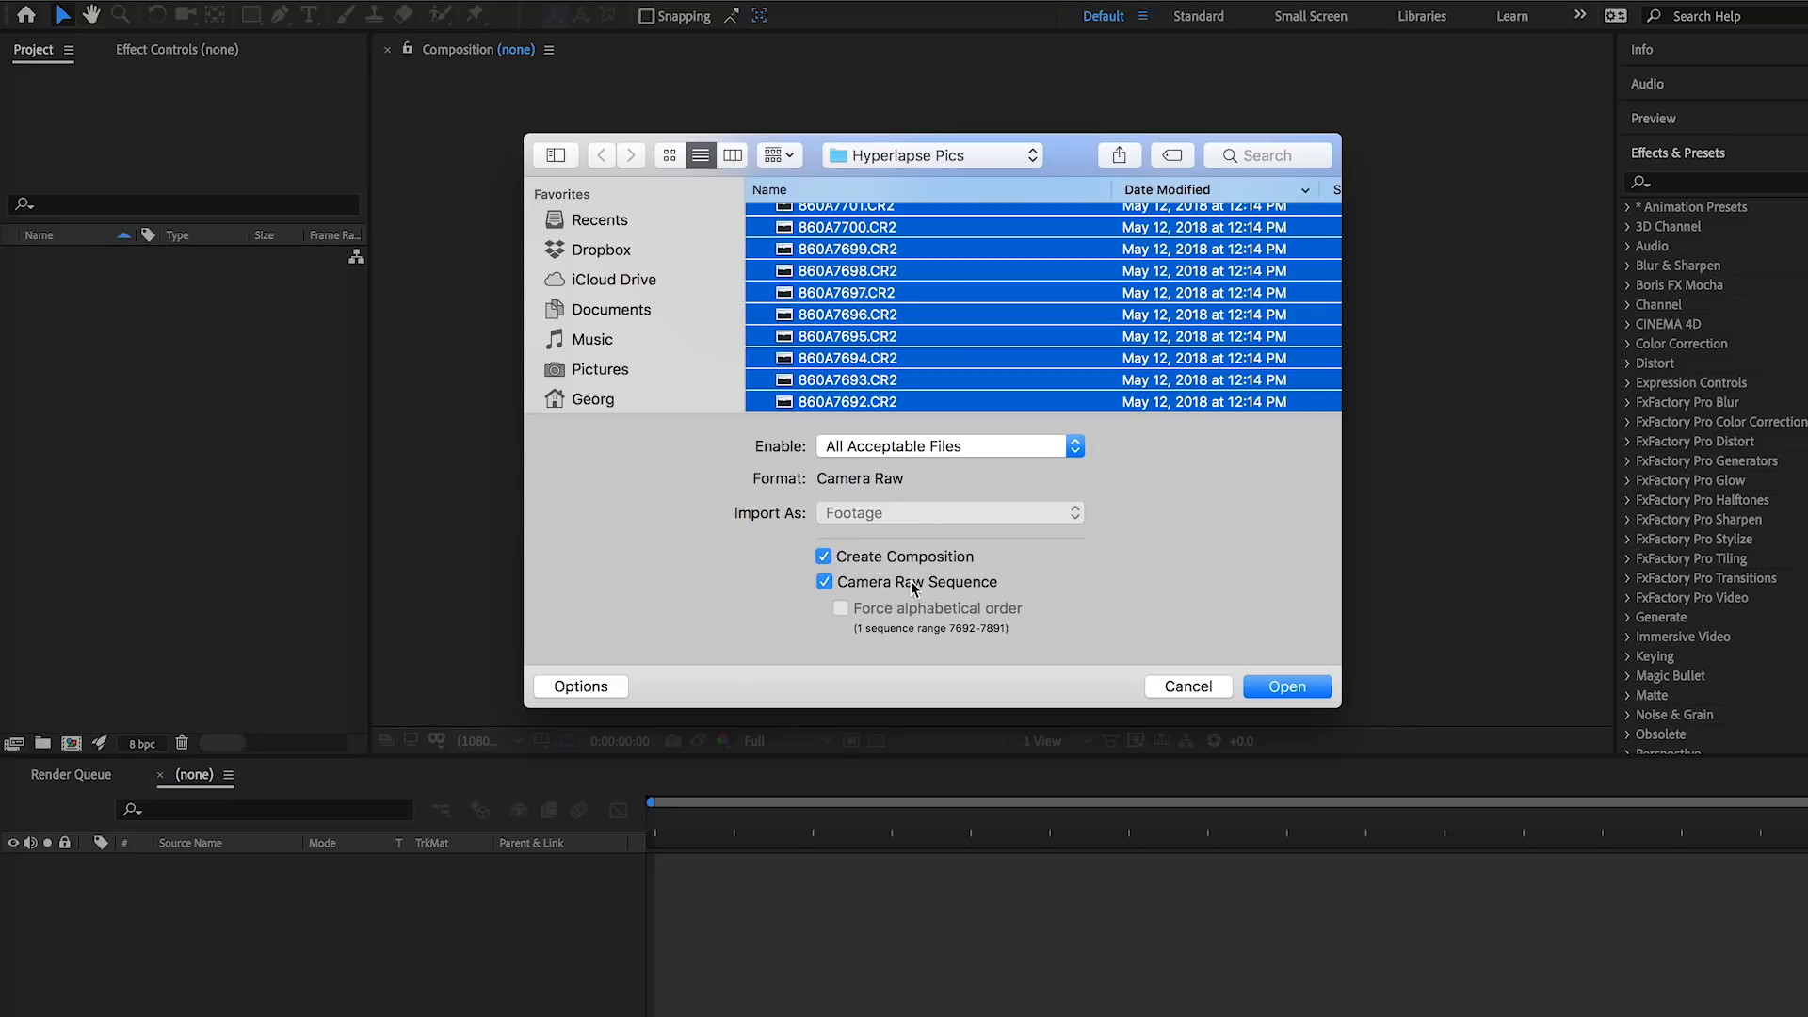
{"action": "mouse_move", "coordinate": [1247, 618]}
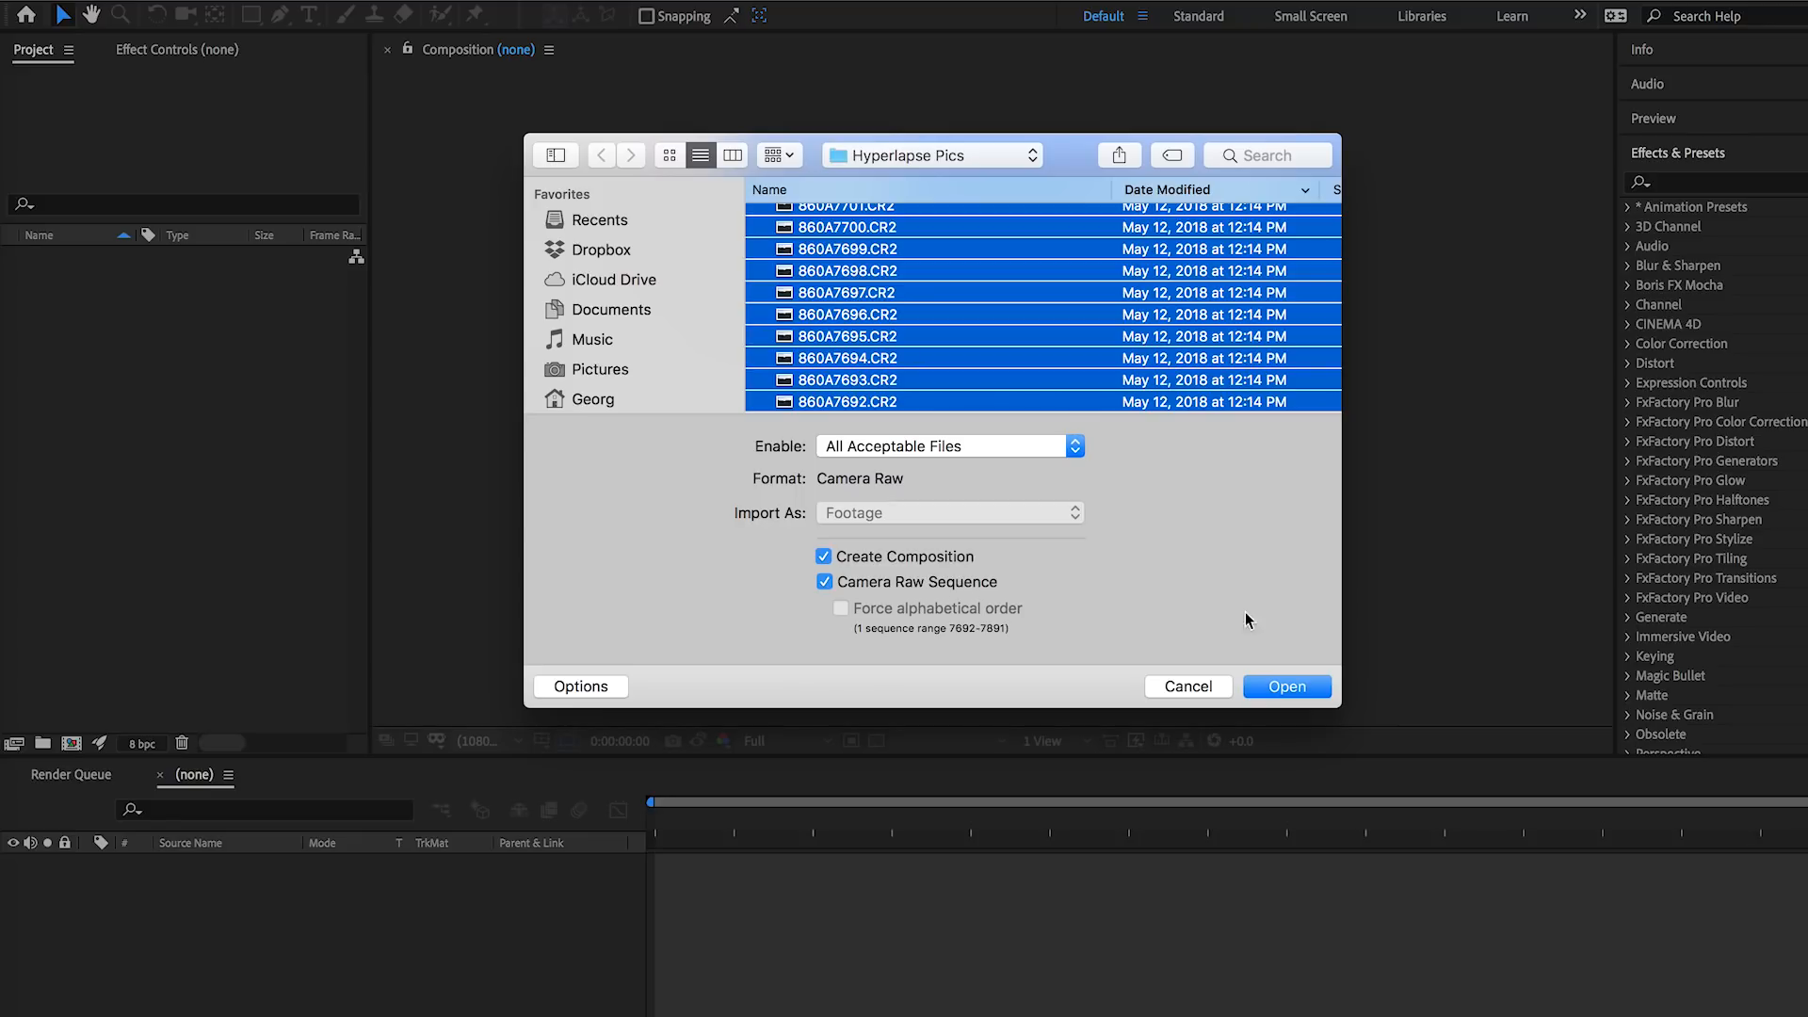
{"action": "left_click", "coordinate": [1287, 687]}
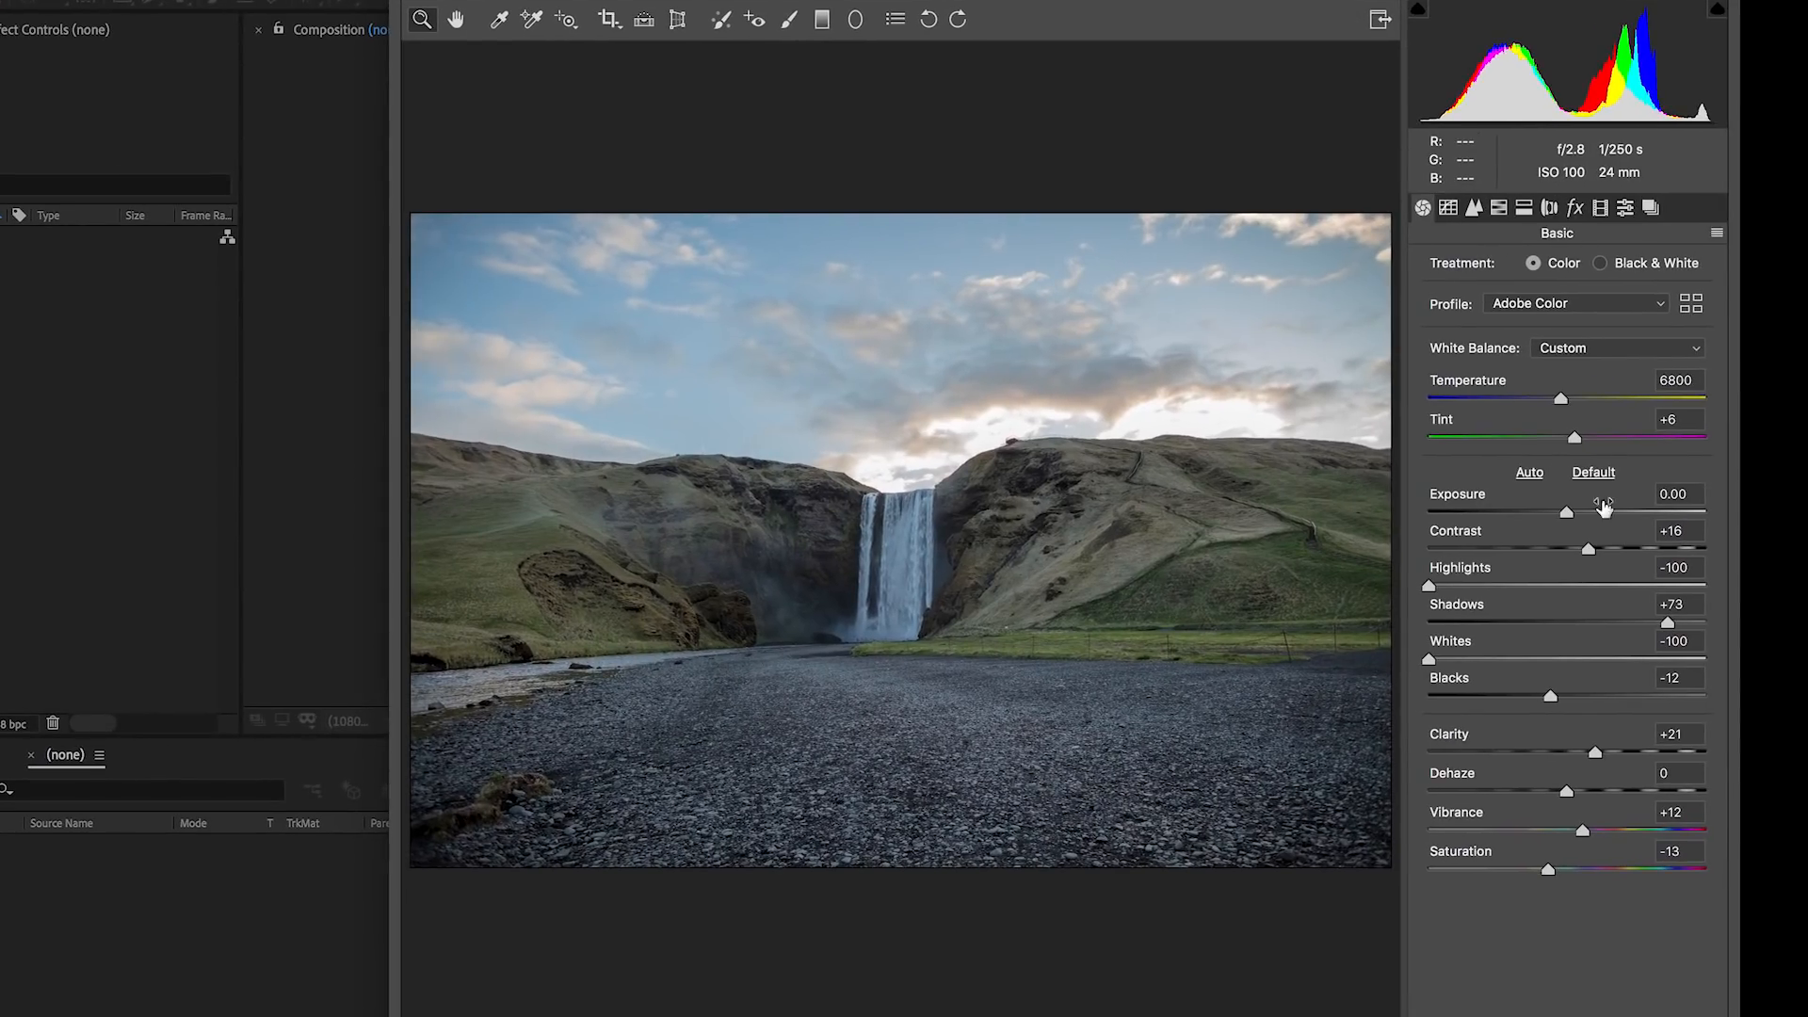
{"action": "mouse_move", "coordinate": [1578, 799]}
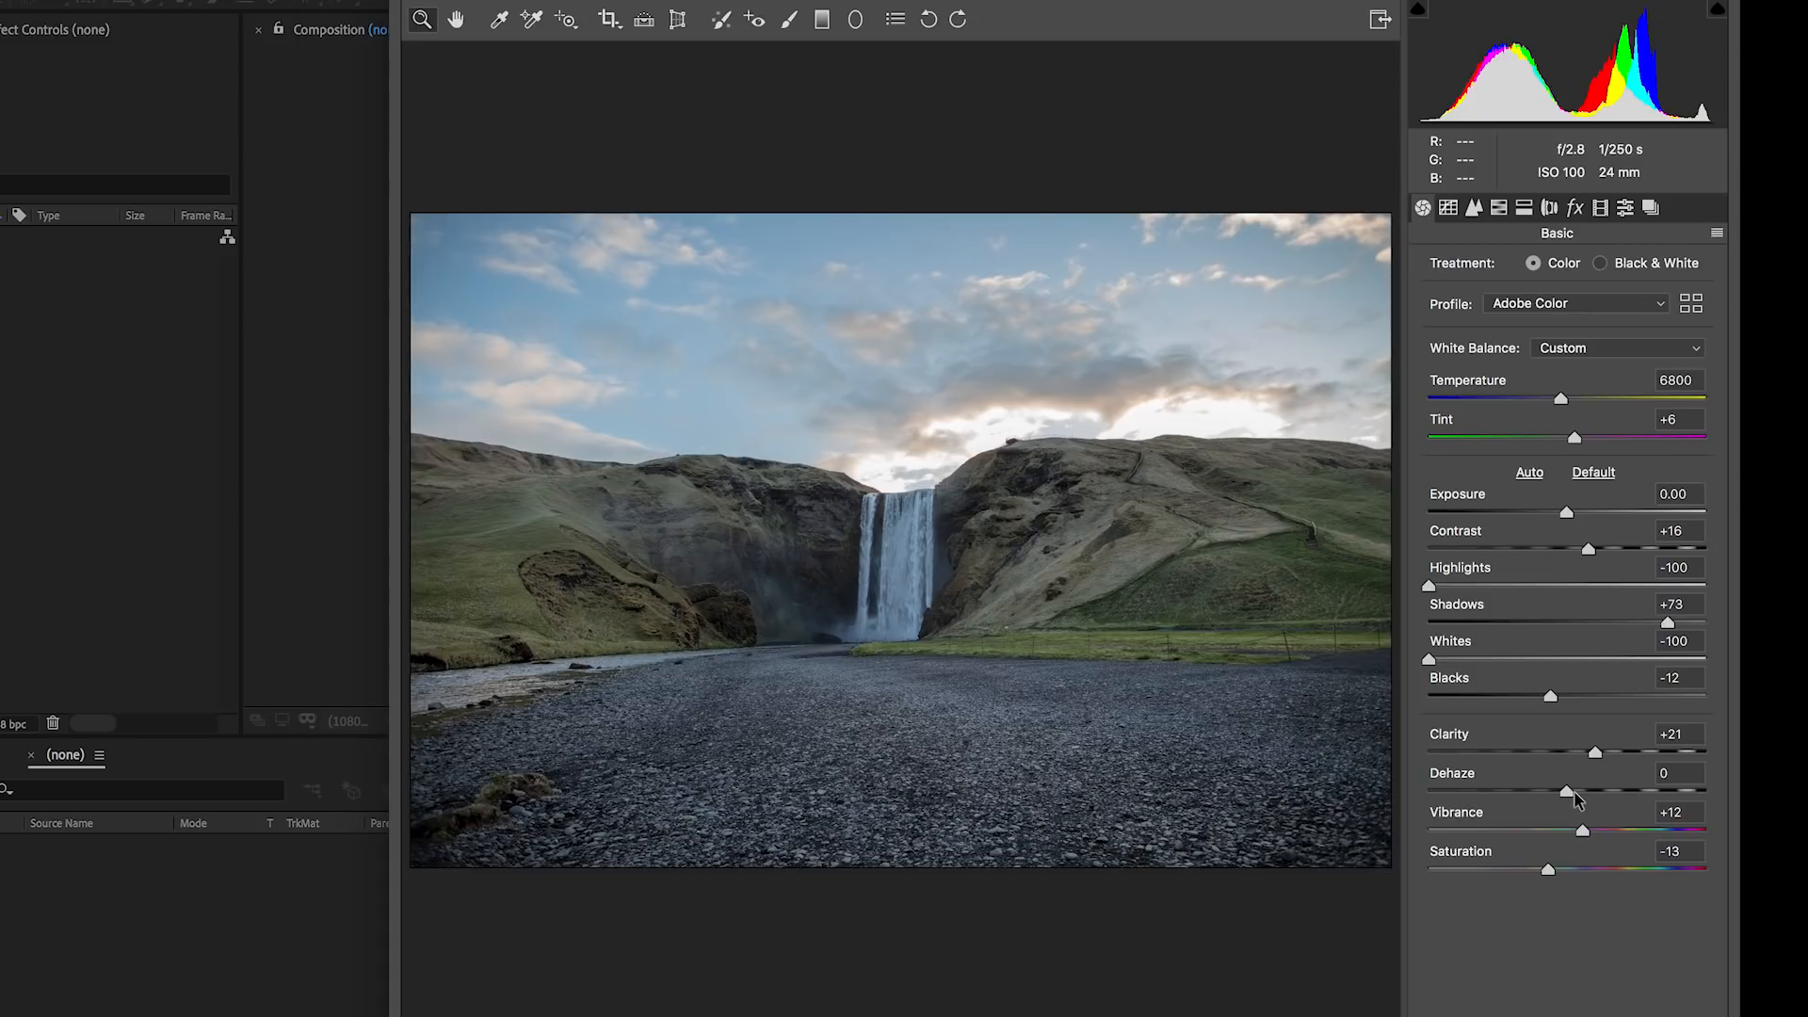
{"action": "mouse_move", "coordinate": [1461, 660]}
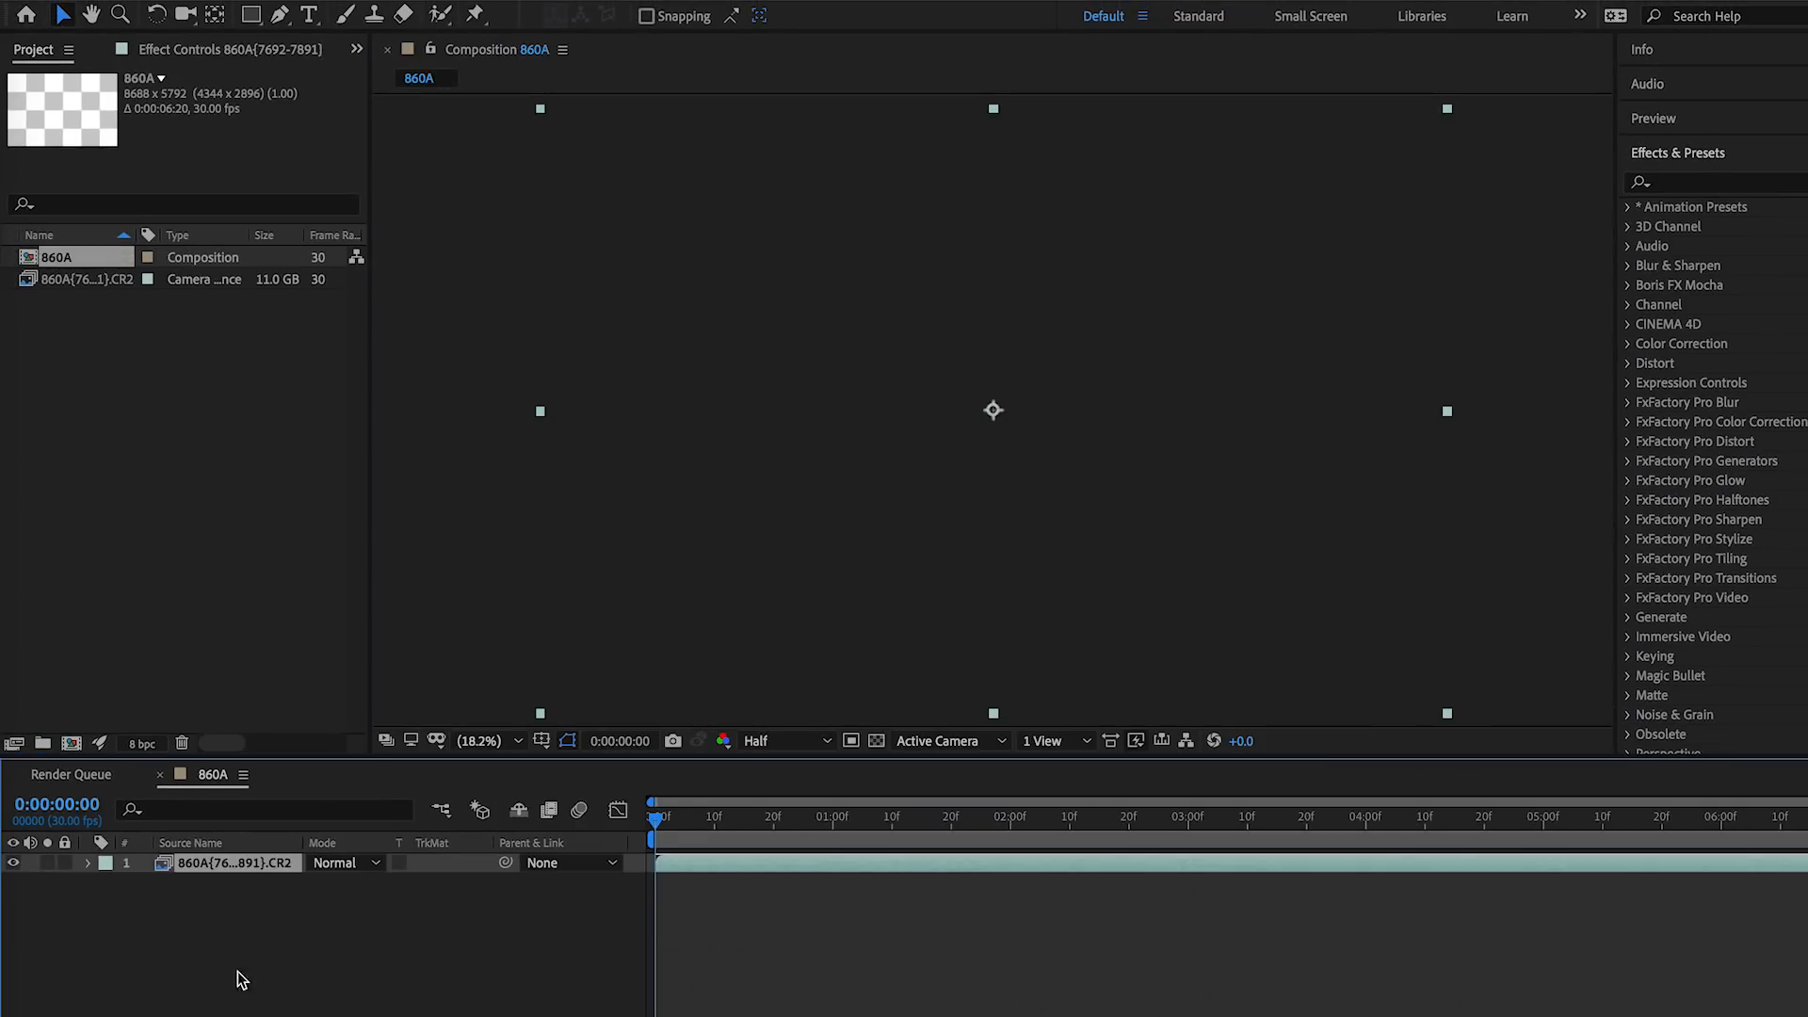
{"action": "mouse_move", "coordinate": [638, 821]}
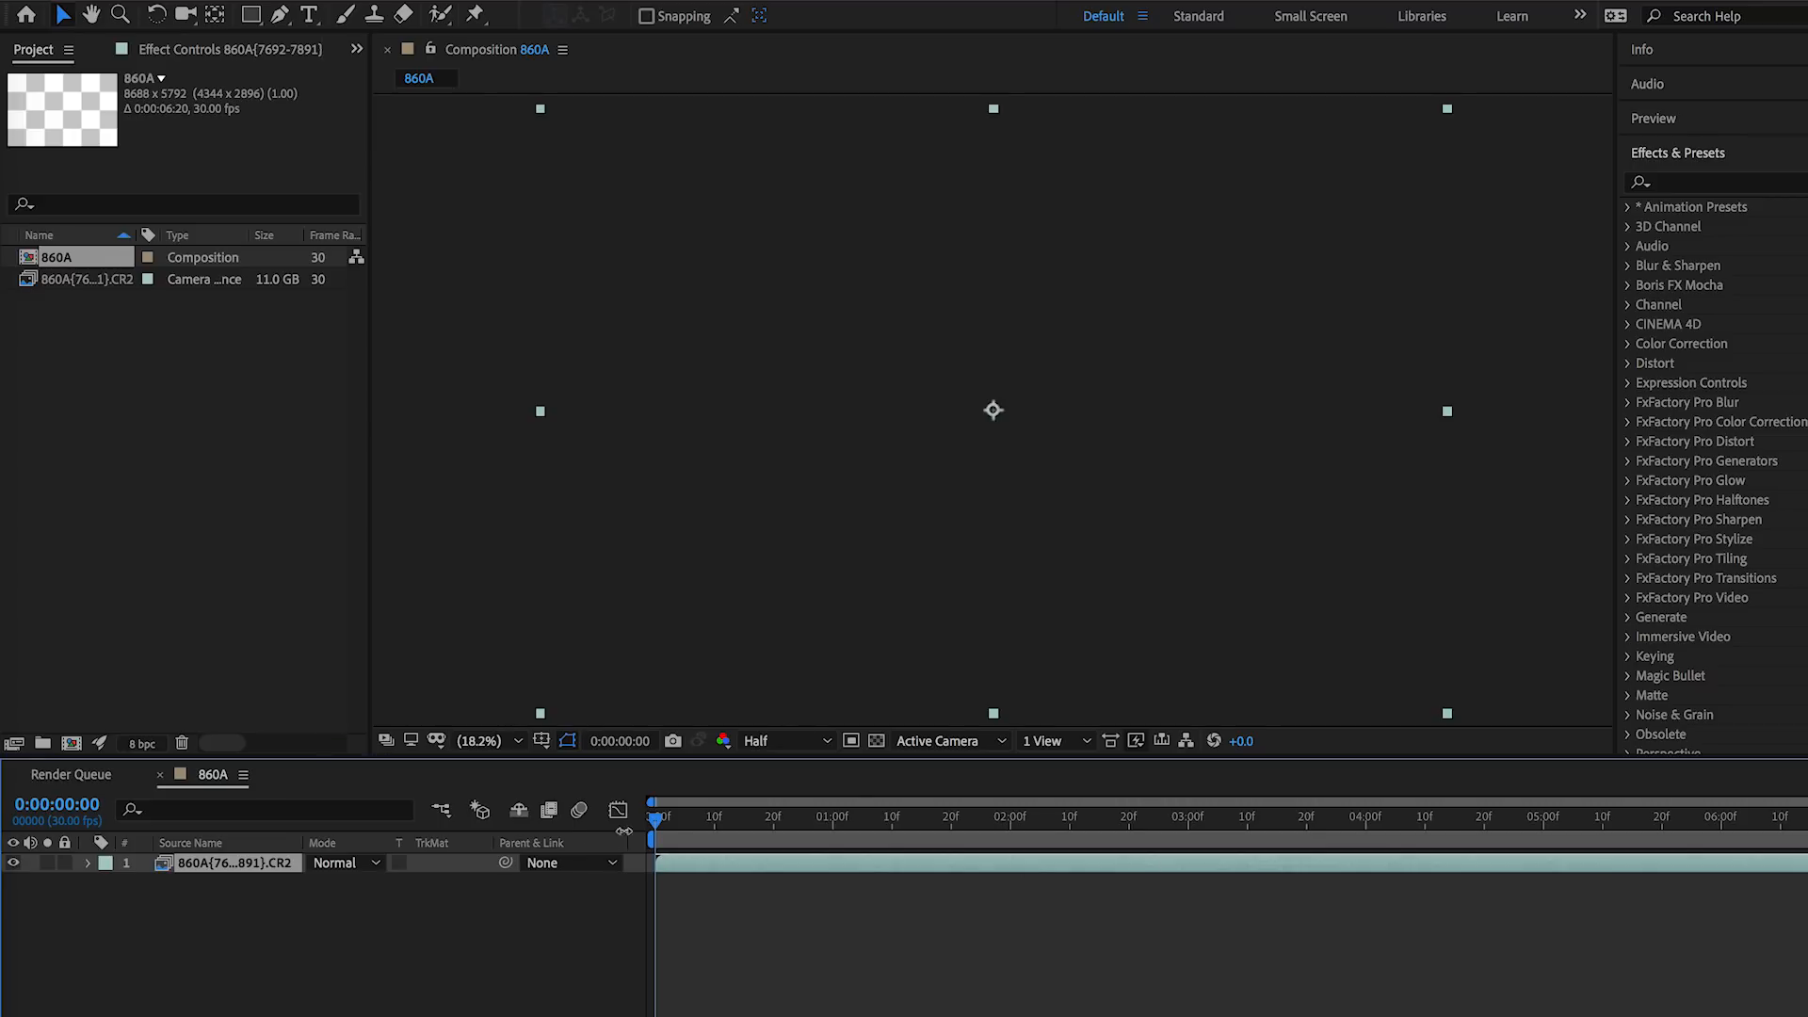
Step: Open the 860A composition with its CR2 sequence layer and let the viewer load
{"action": "left_click", "coordinate": [1104, 842]}
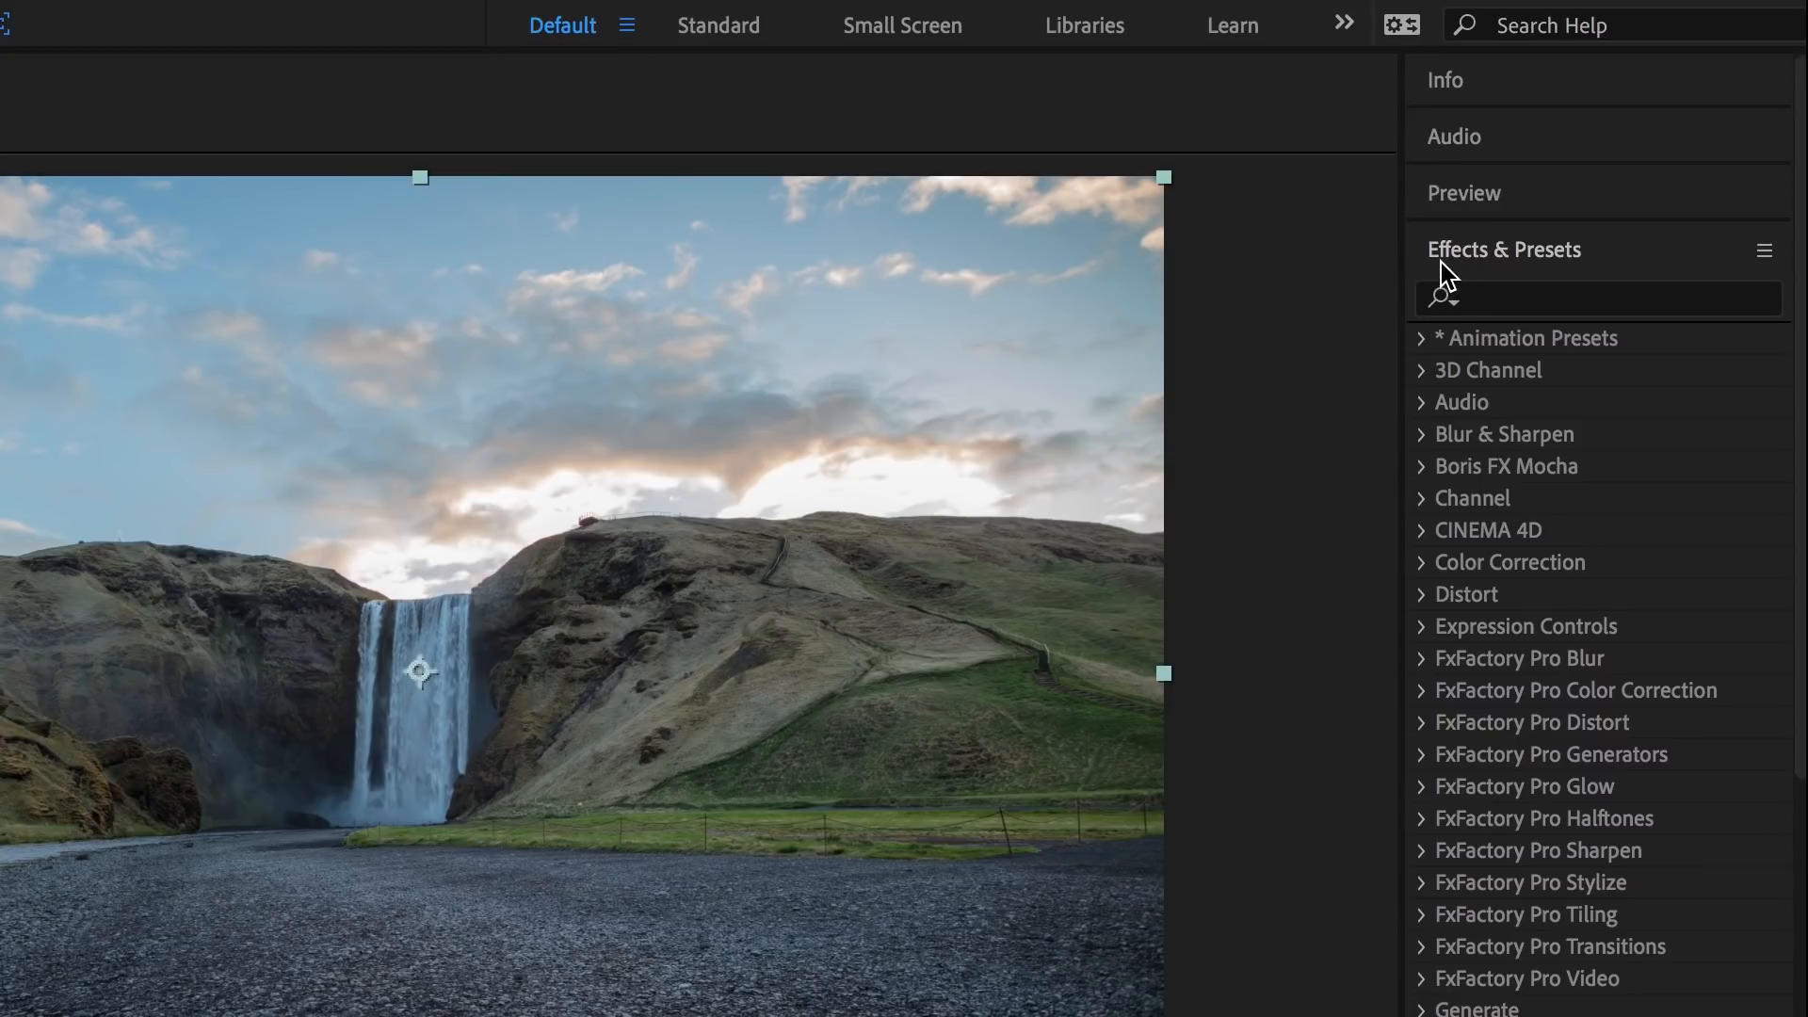
Step: Search 'warp' and apply Warp Stabilizer VFX to the waterfall layer, then stop its analysis
{"action": "left_click", "coordinate": [1598, 299]}
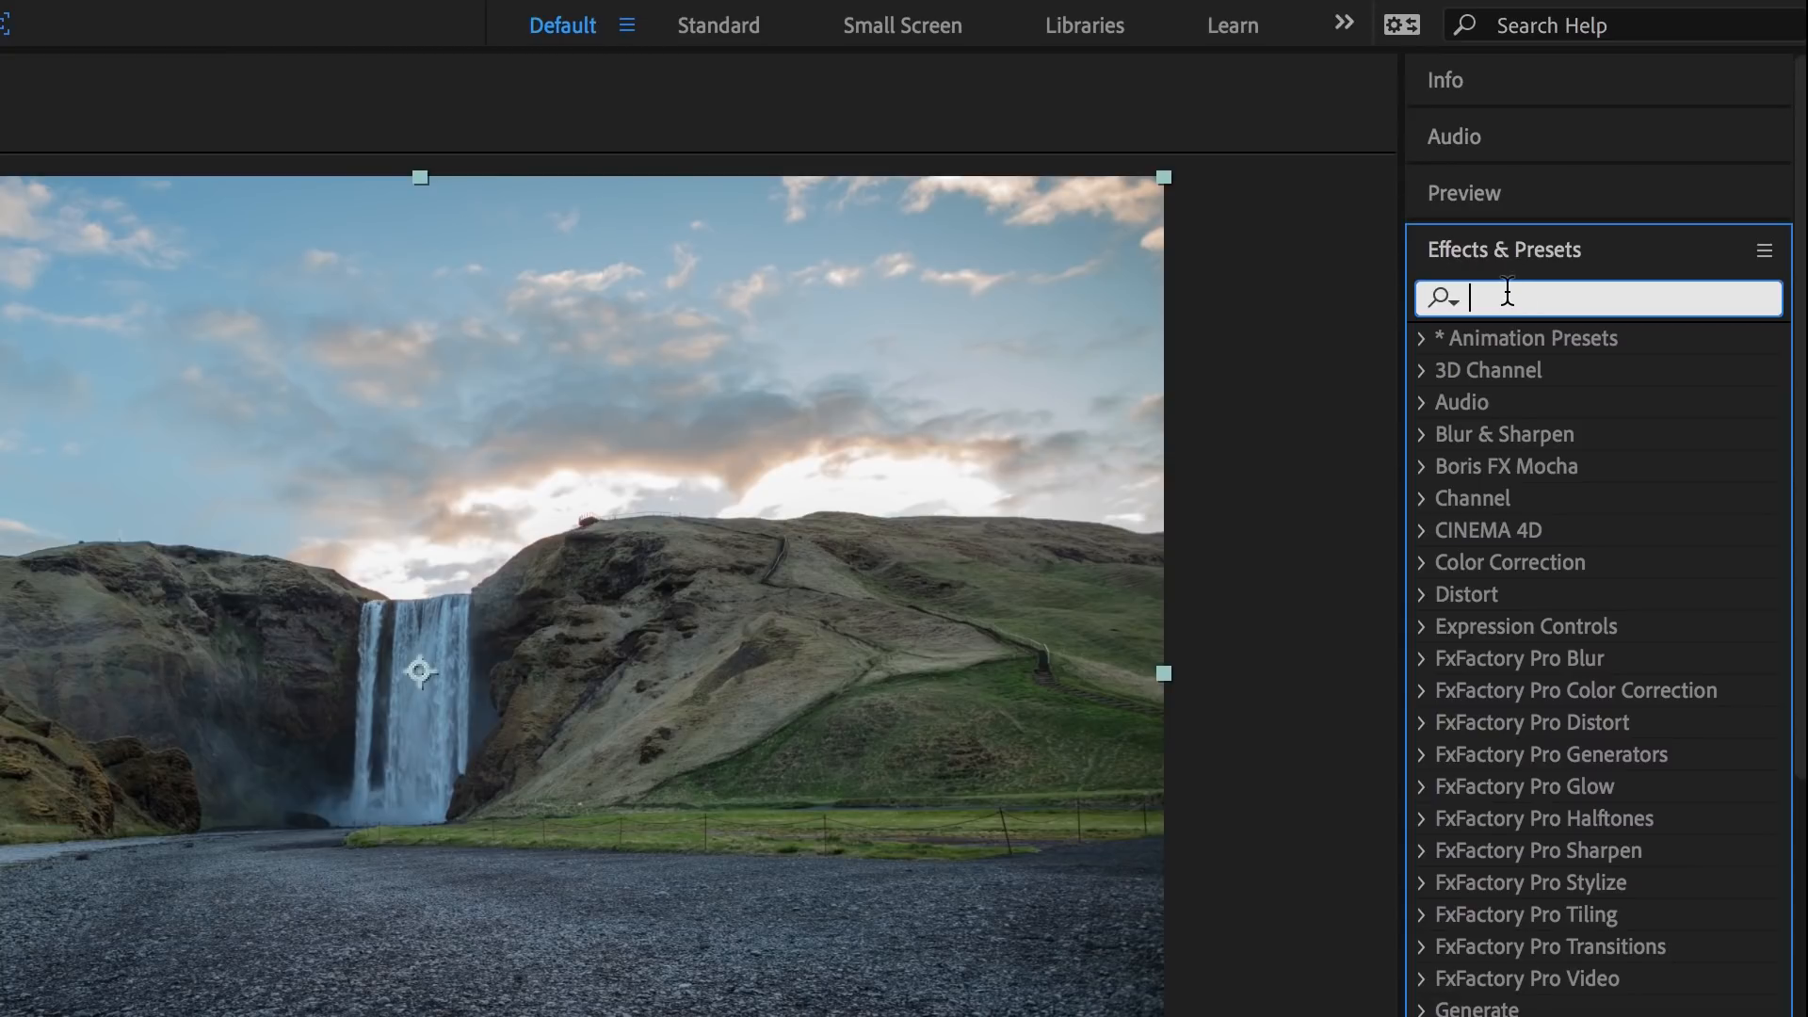
{"action": "type", "text": "warp"}
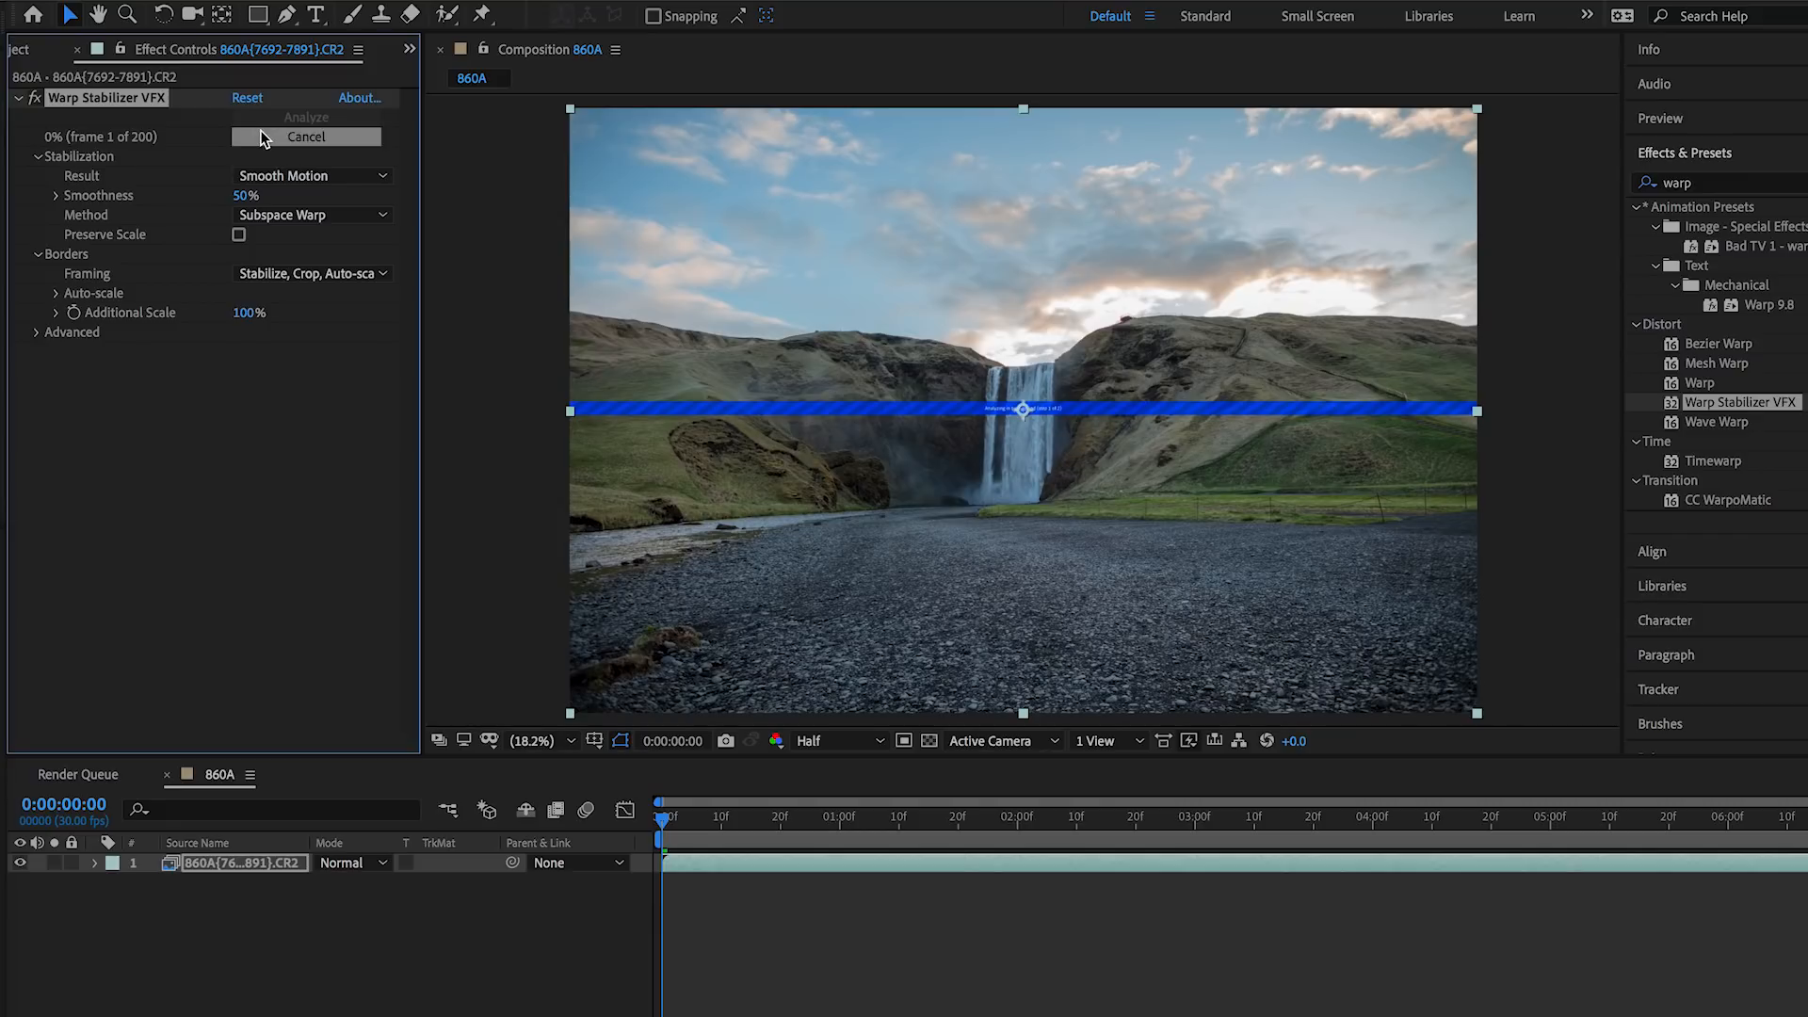
{"action": "left_click", "coordinate": [306, 136]}
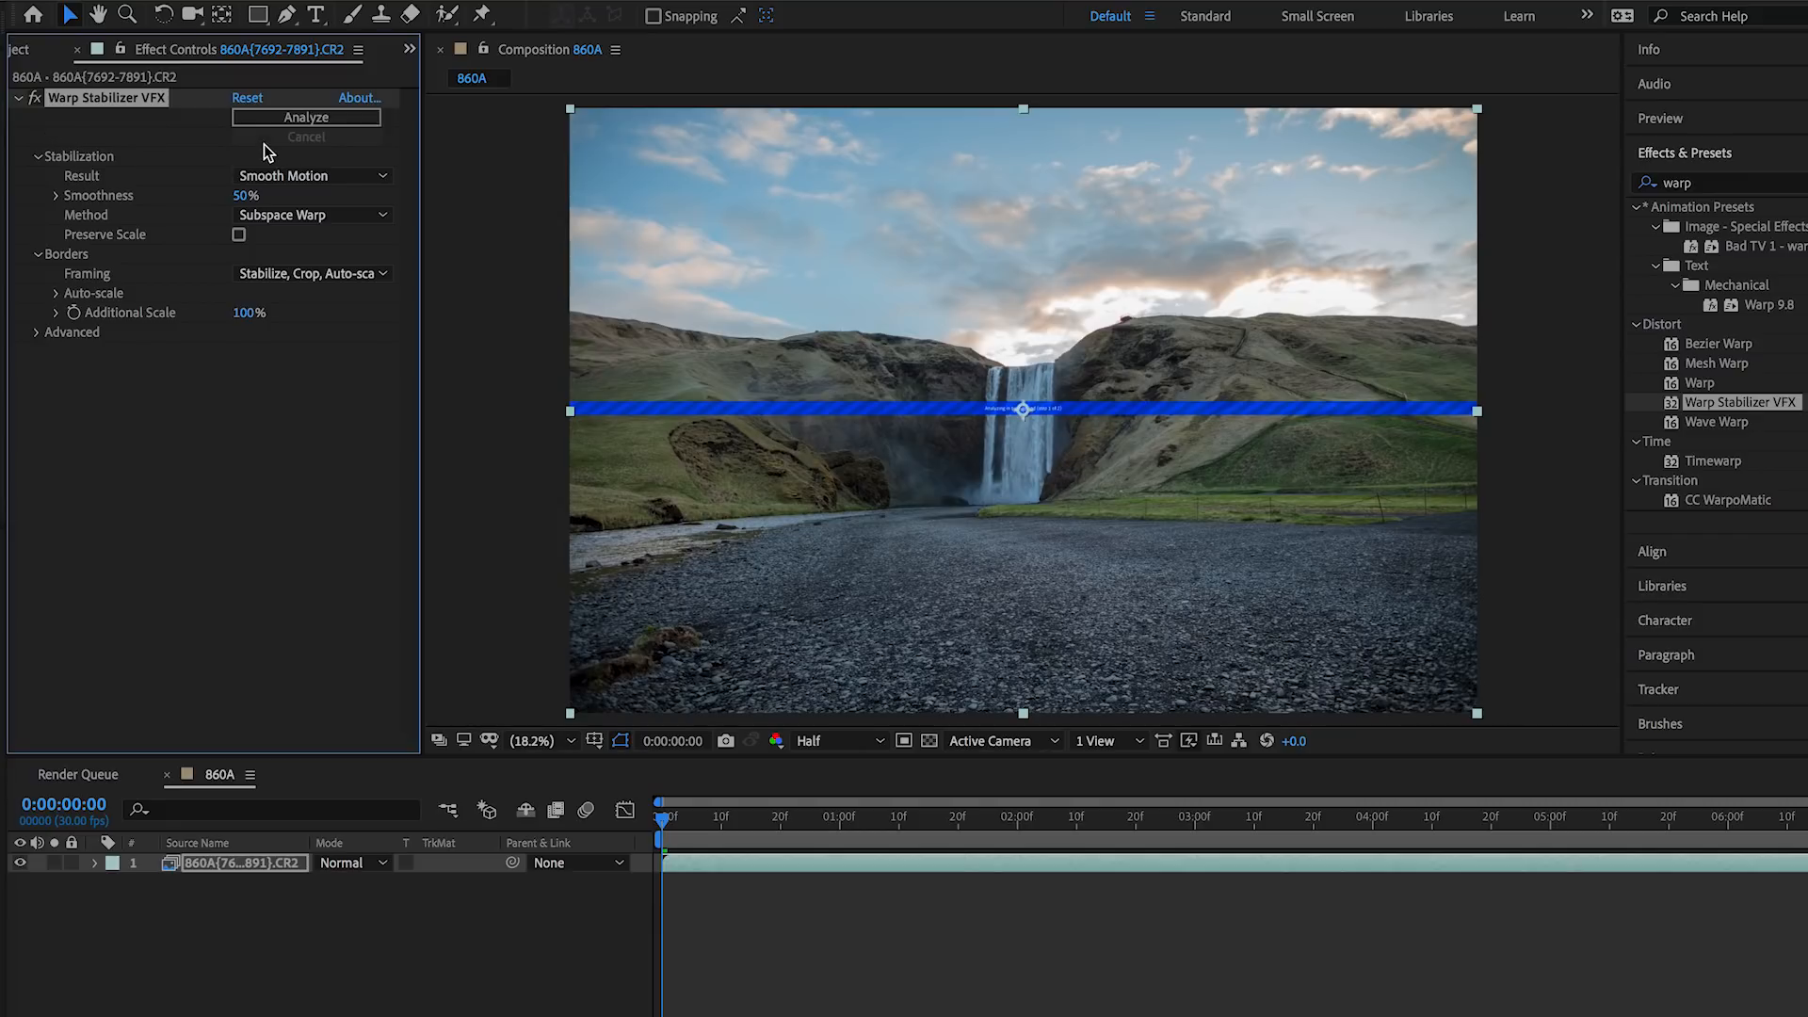
{"action": "mouse_move", "coordinate": [739, 484]}
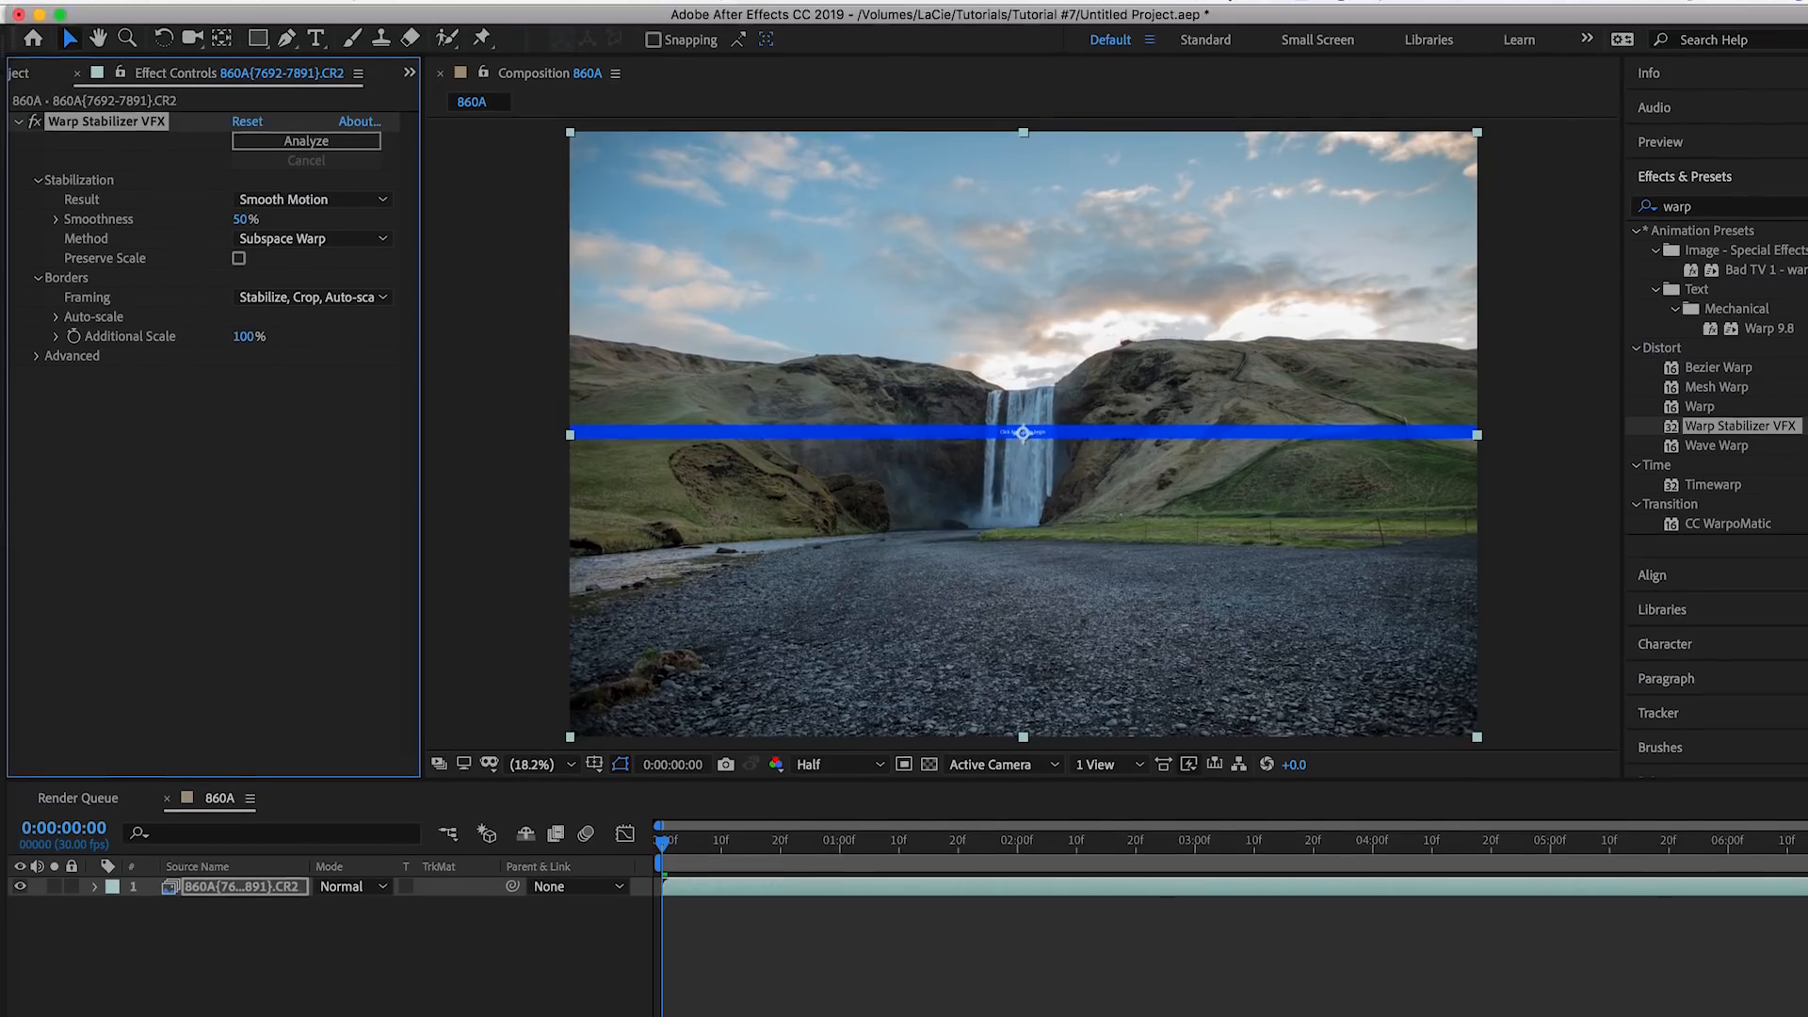
{"action": "left_click", "coordinate": [141, 18]}
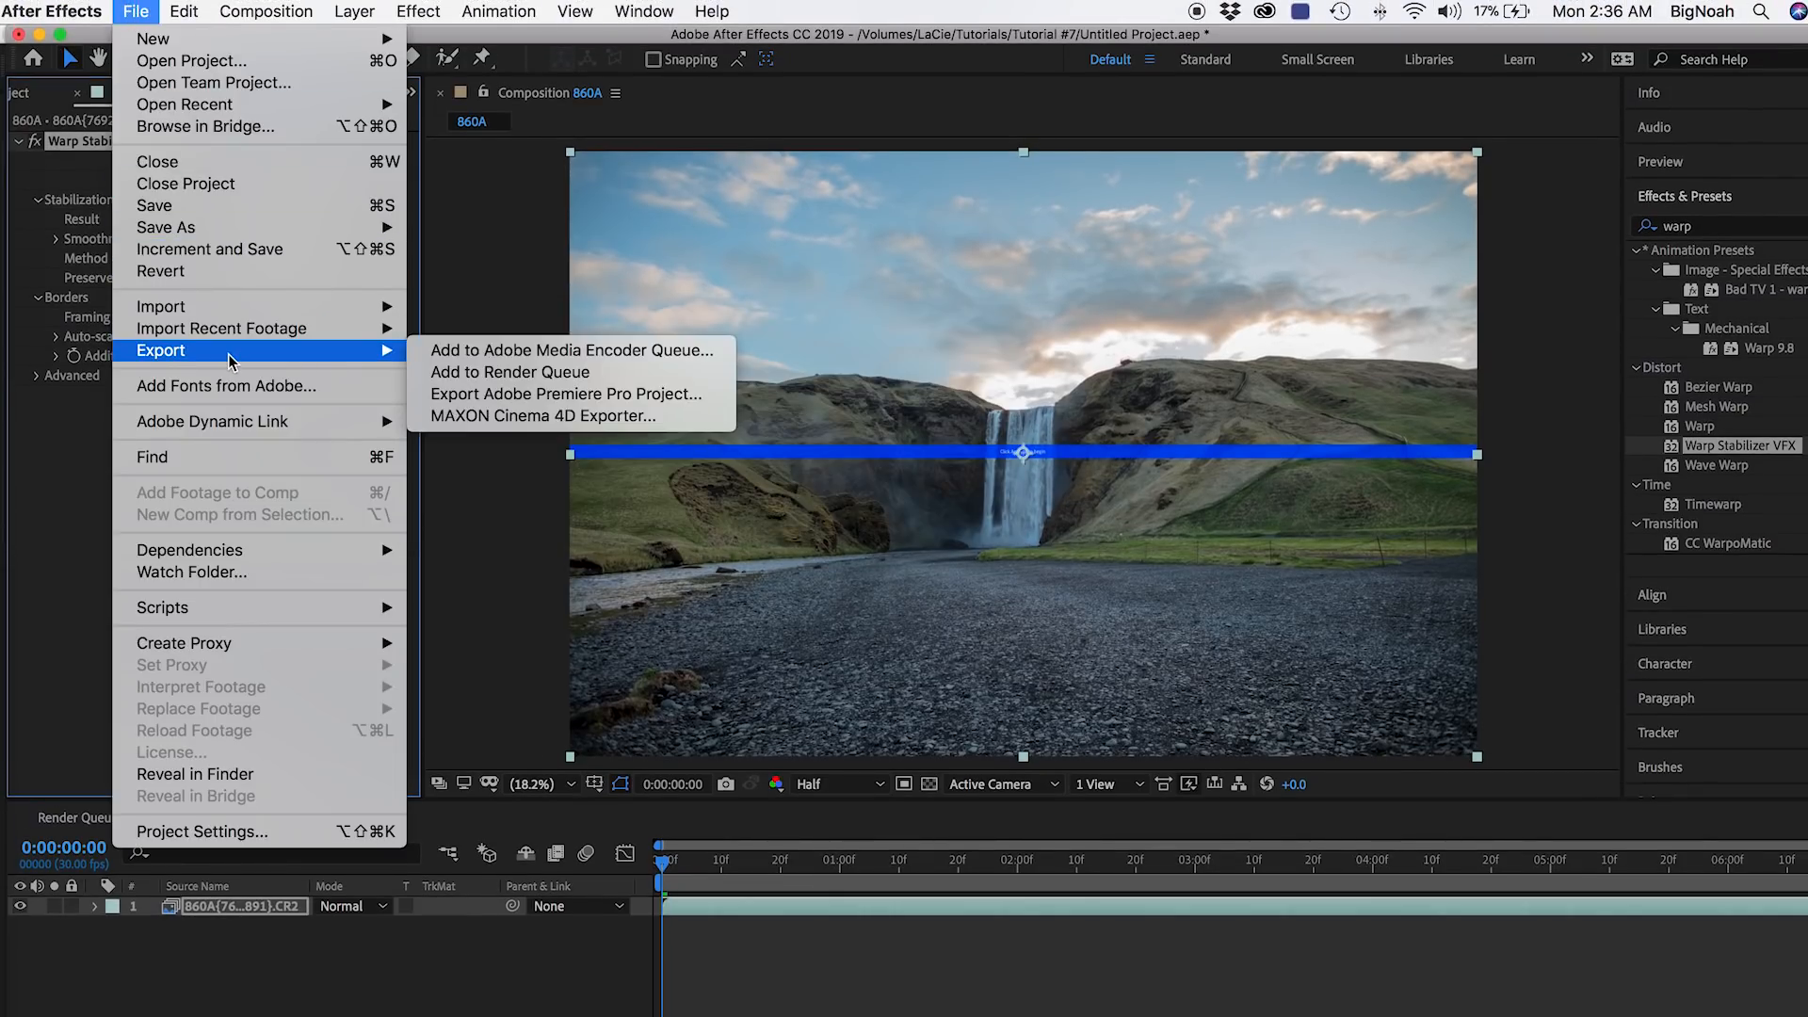
{"action": "mouse_move", "coordinate": [509, 372]}
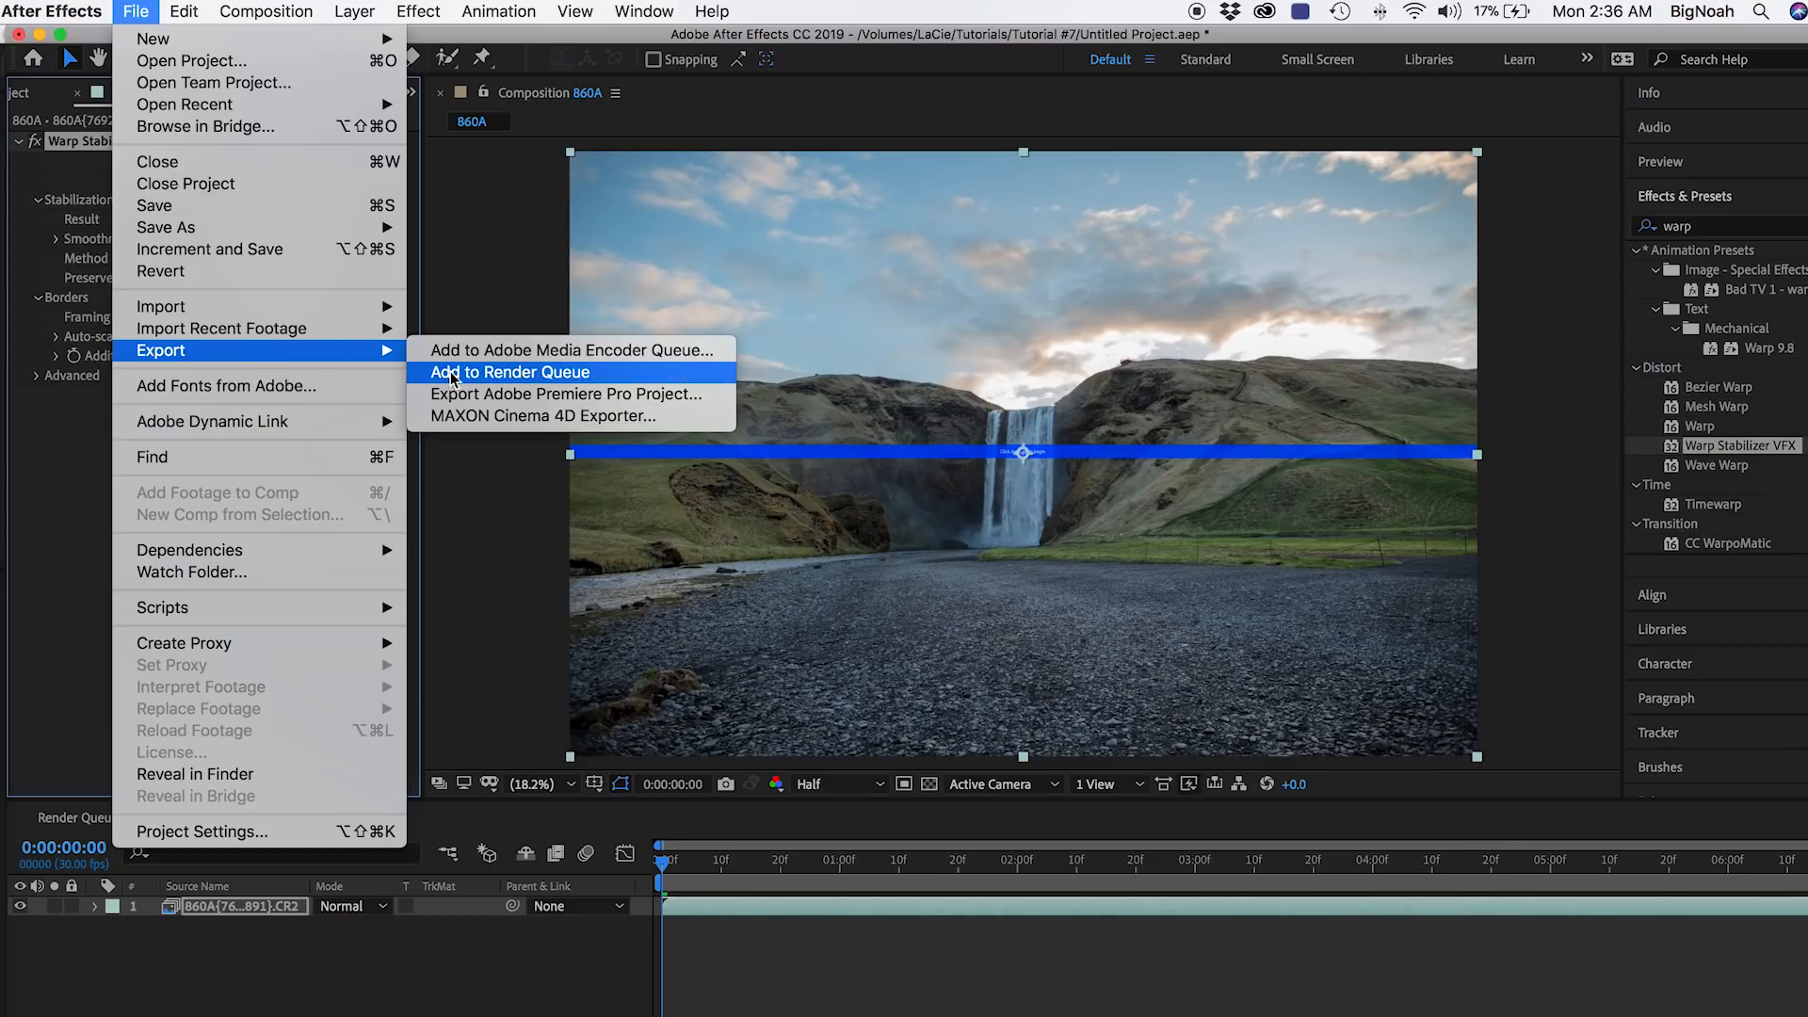
Step: Add 860A to the Render Queue, outputting Waterfall hyperlapse.mov to the Desktop
{"action": "left_click", "coordinate": [507, 372]}
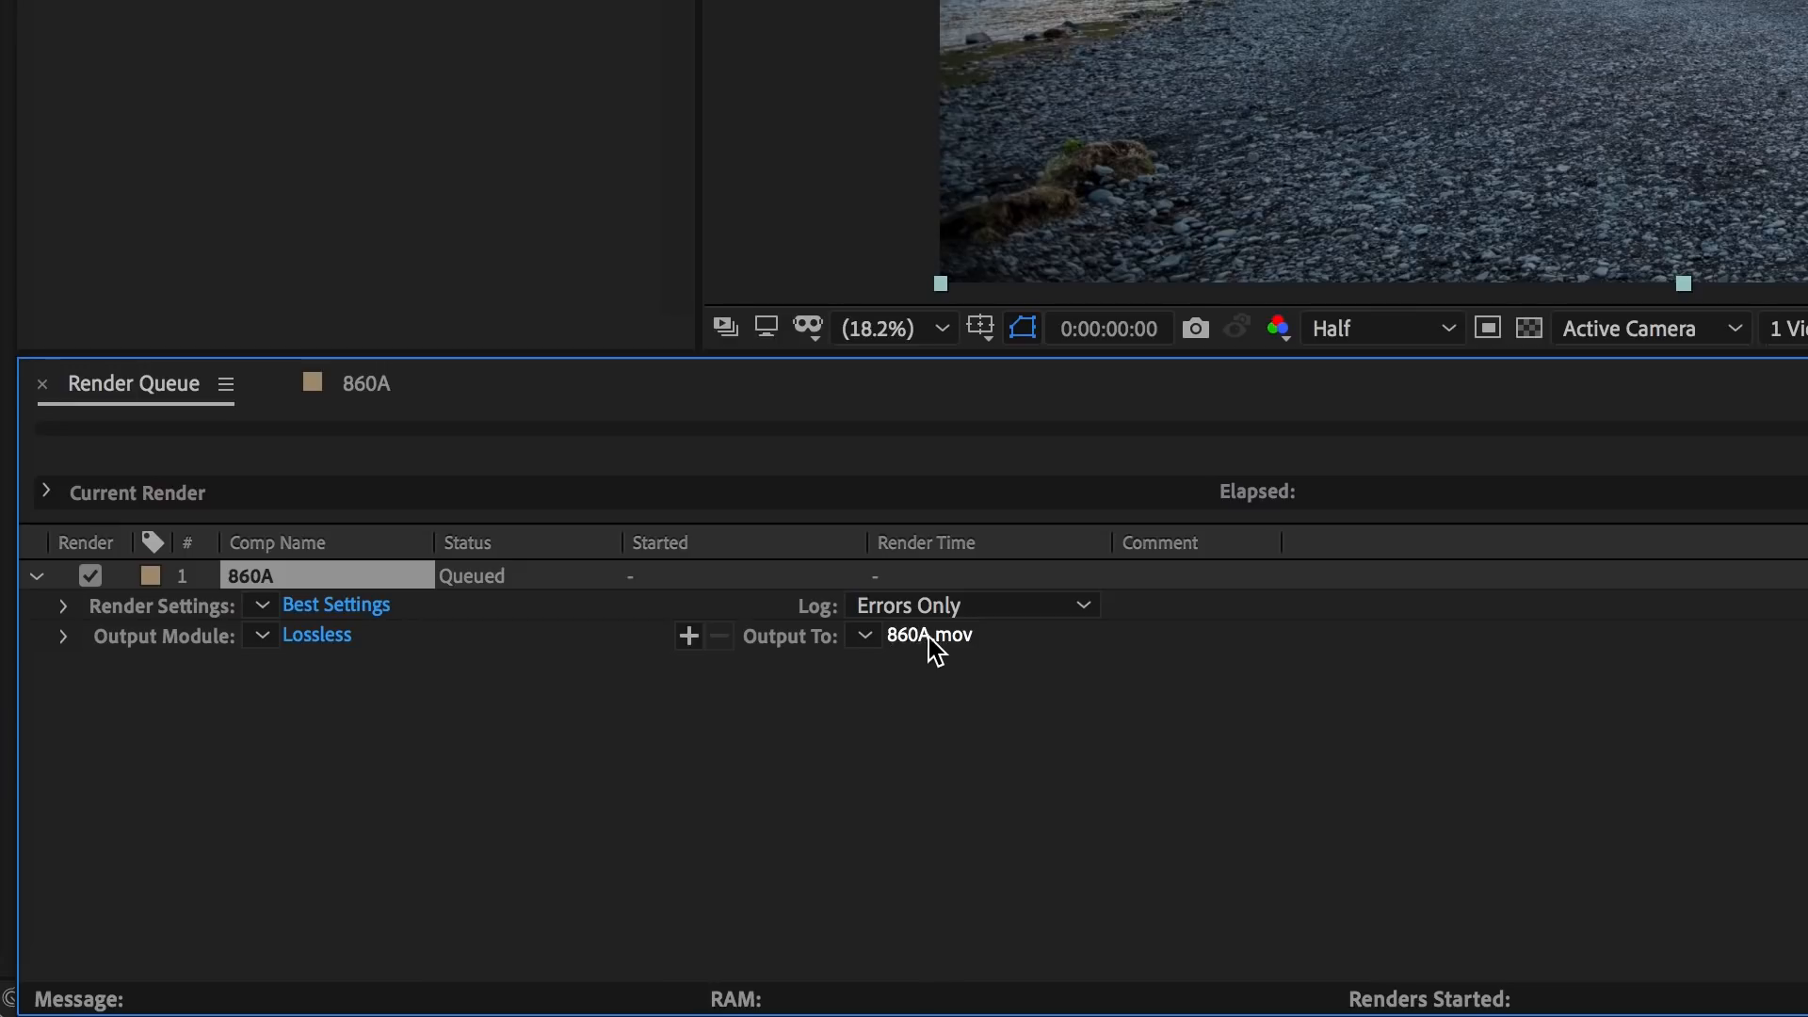
{"action": "left_click", "coordinate": [929, 635]}
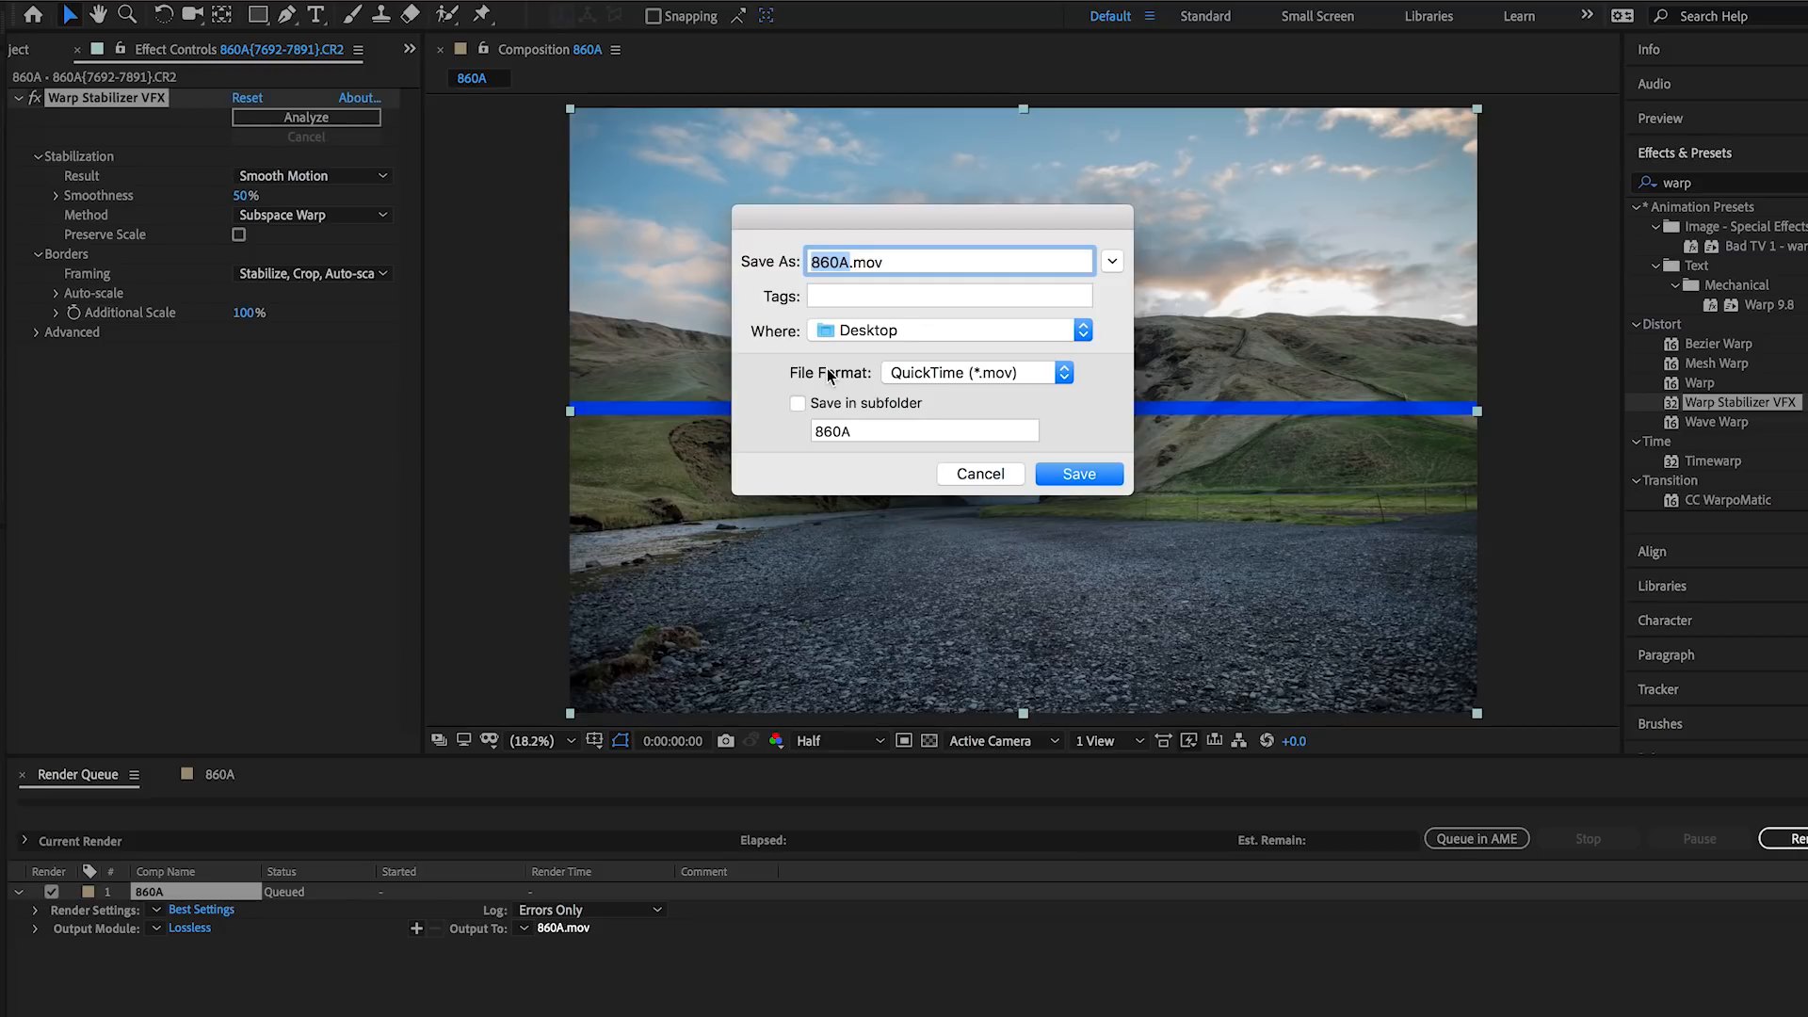
{"action": "type", "text": "Waterfall a"}
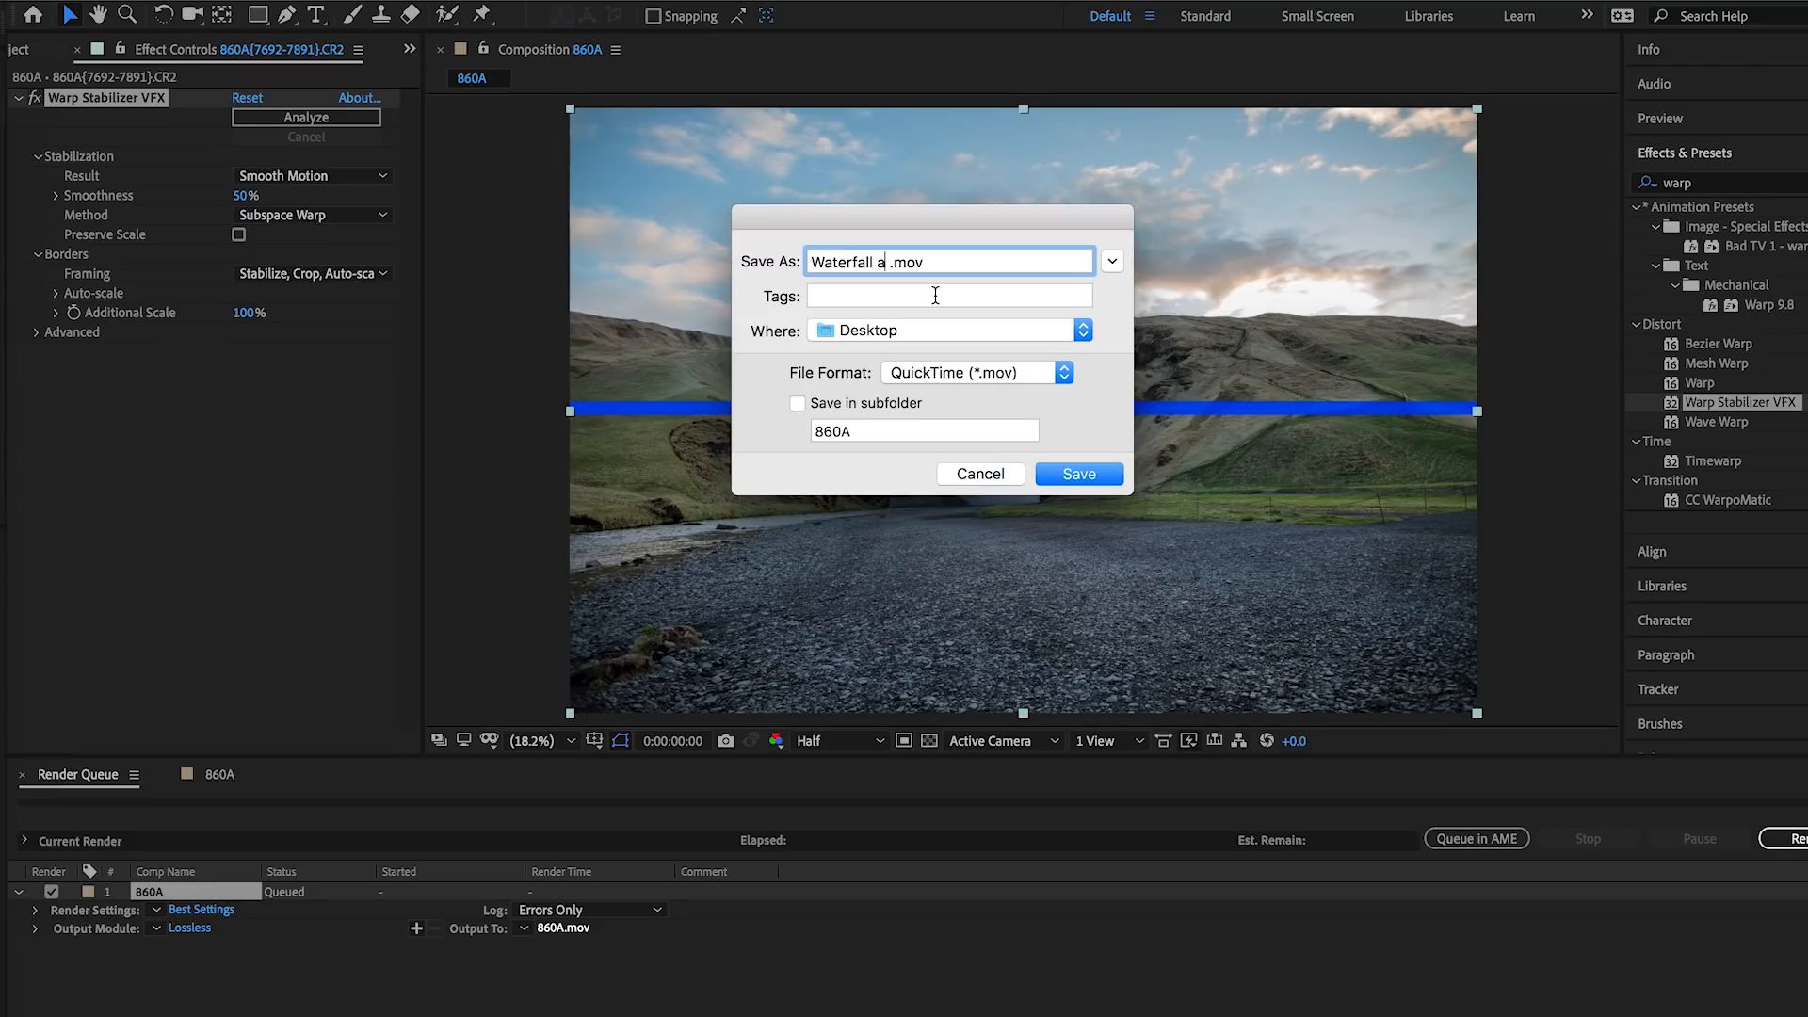
{"action": "key", "text": "Backspace"}
{"action": "type", "text": "hyperlaps"}
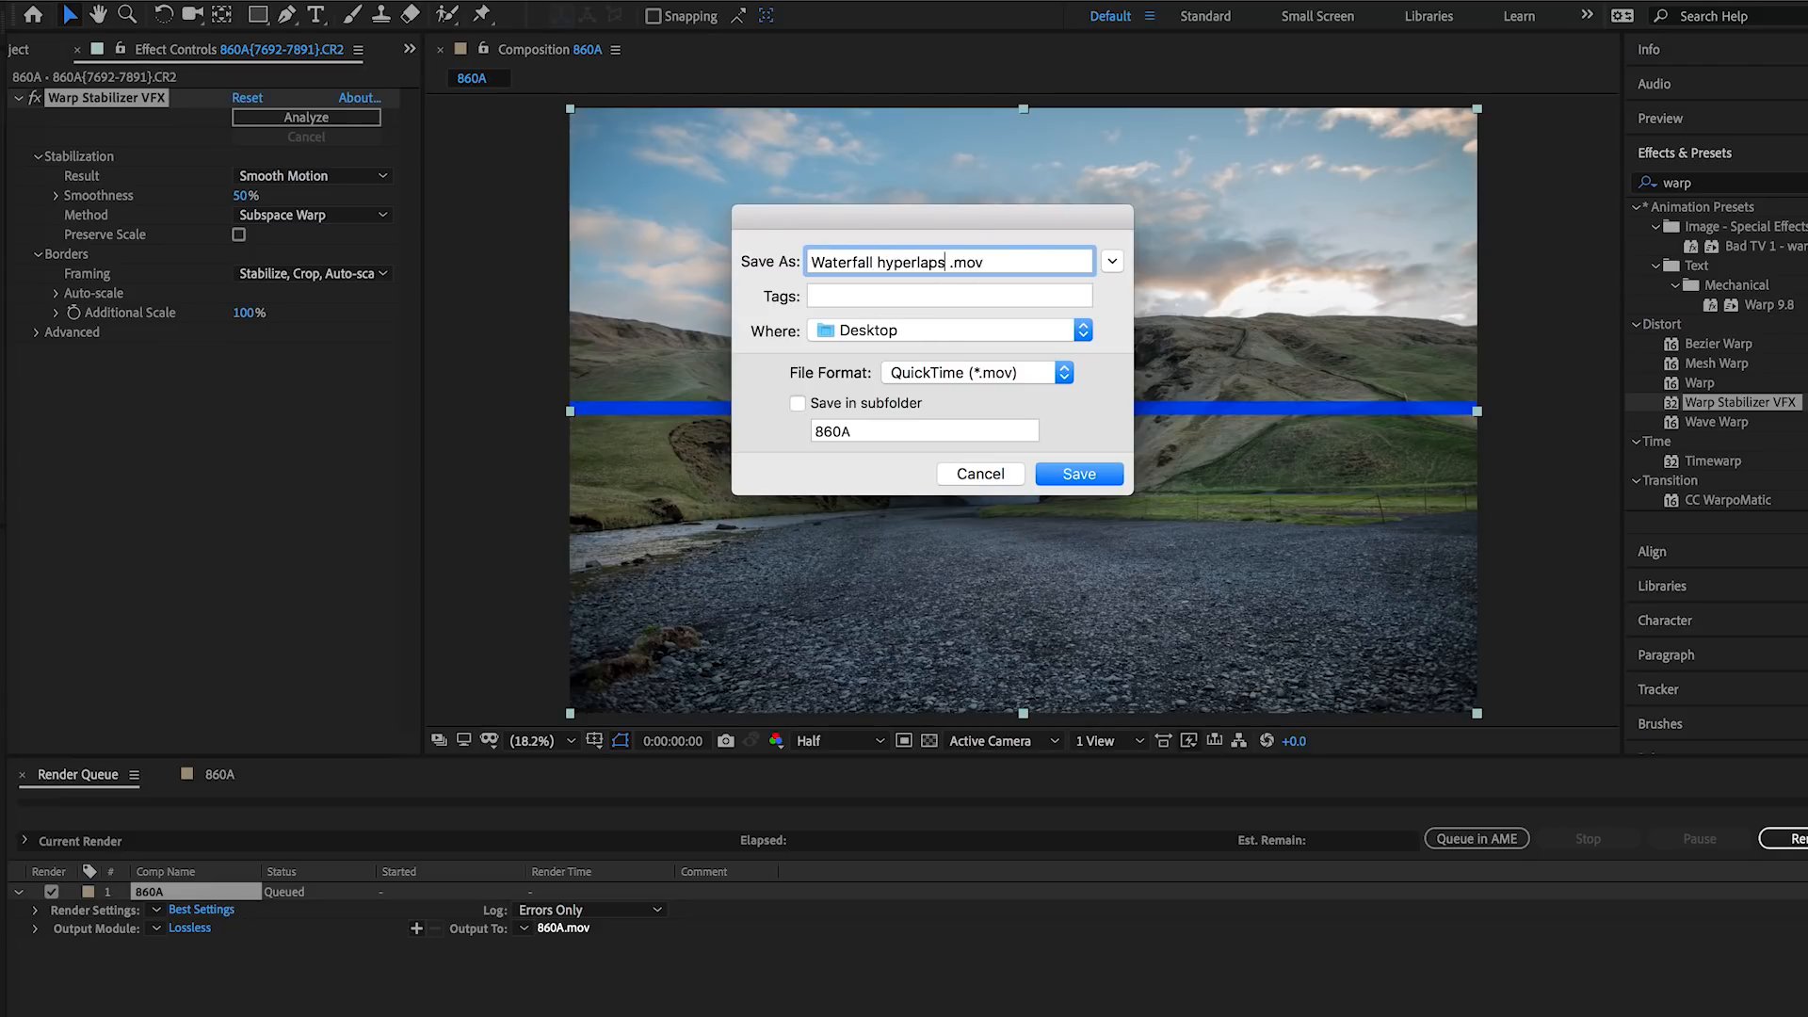
{"action": "type", "text": "e"}
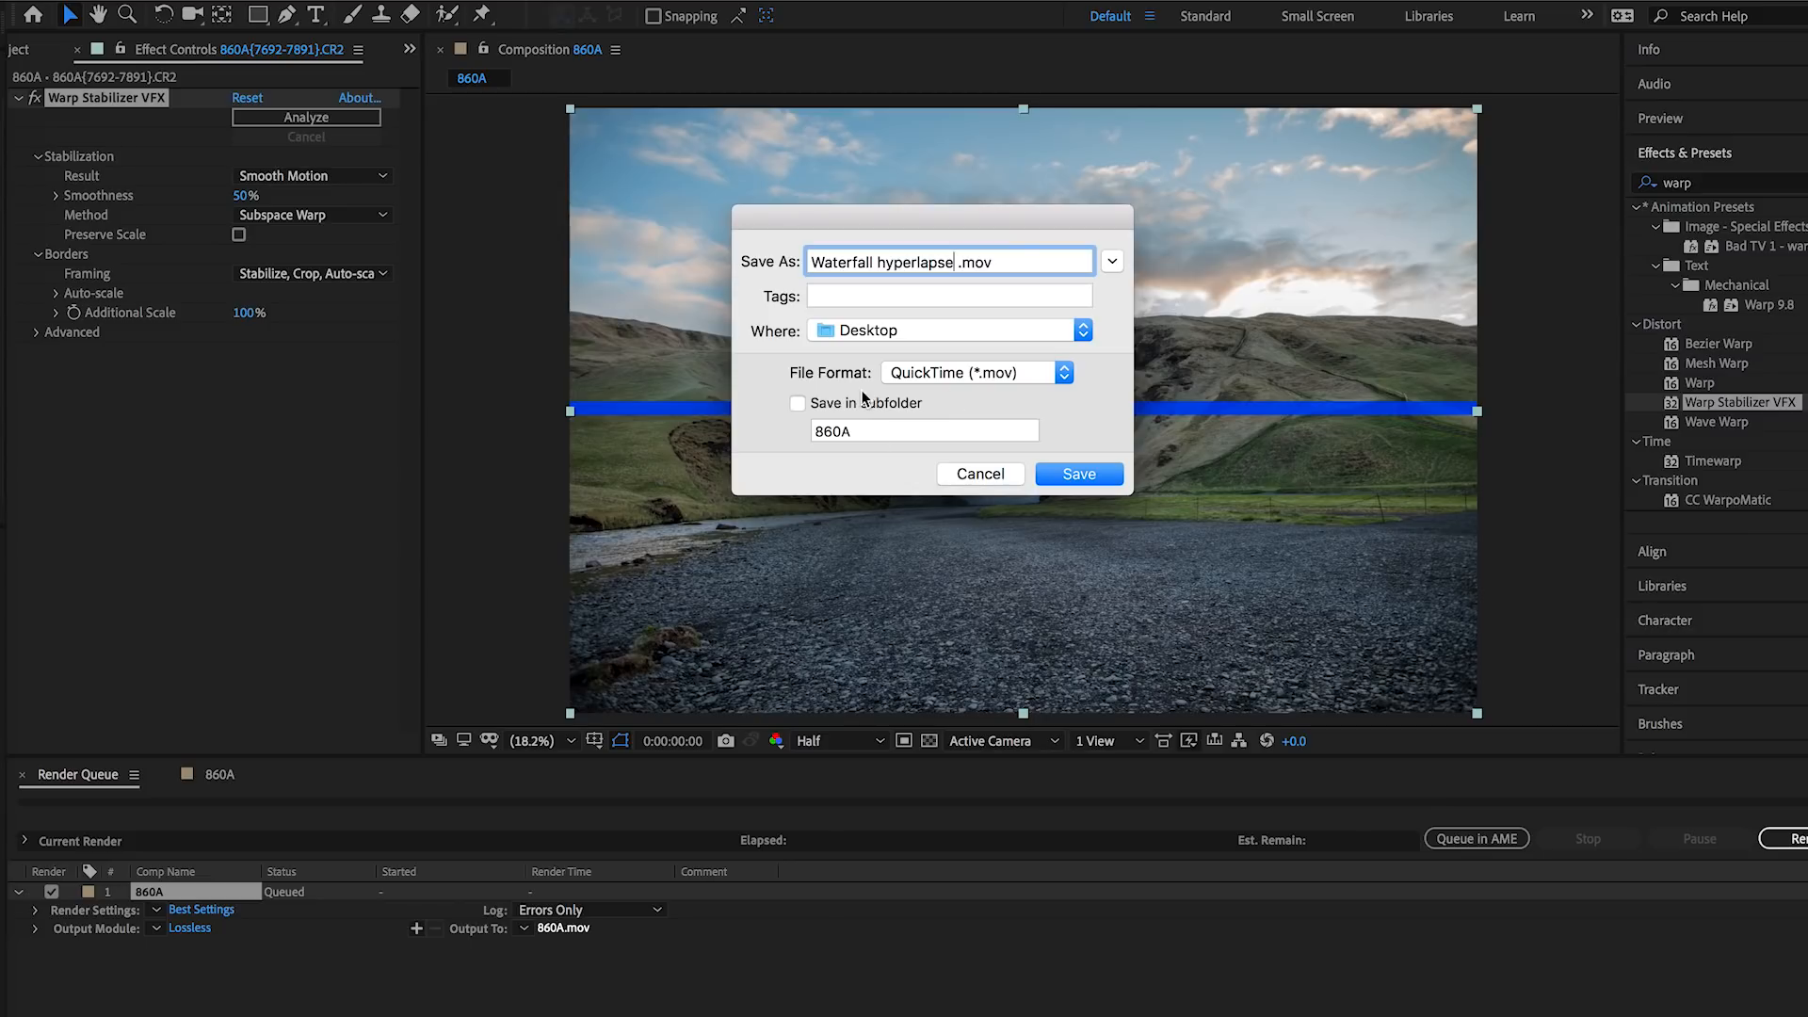
{"action": "left_click", "coordinate": [1079, 473]}
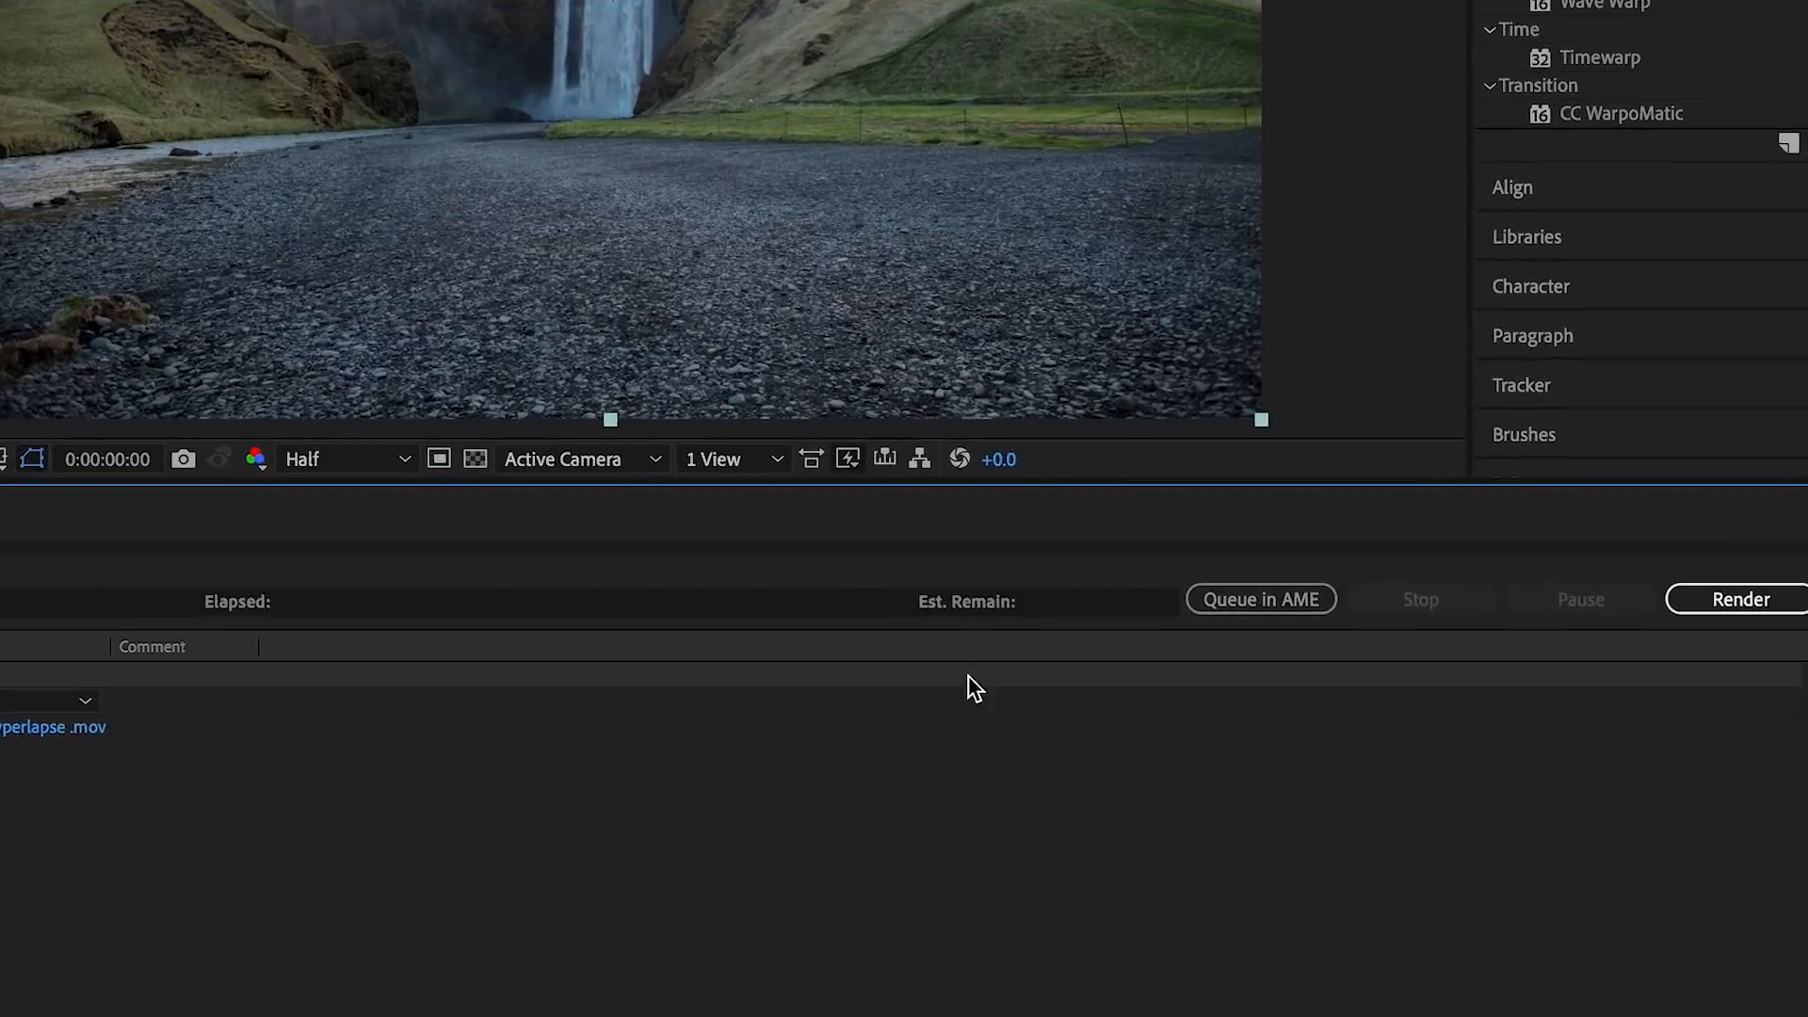
Step: Render the queued 860A composition to Waterfall hyperlapse.mov
{"action": "left_click", "coordinate": [1735, 599]}
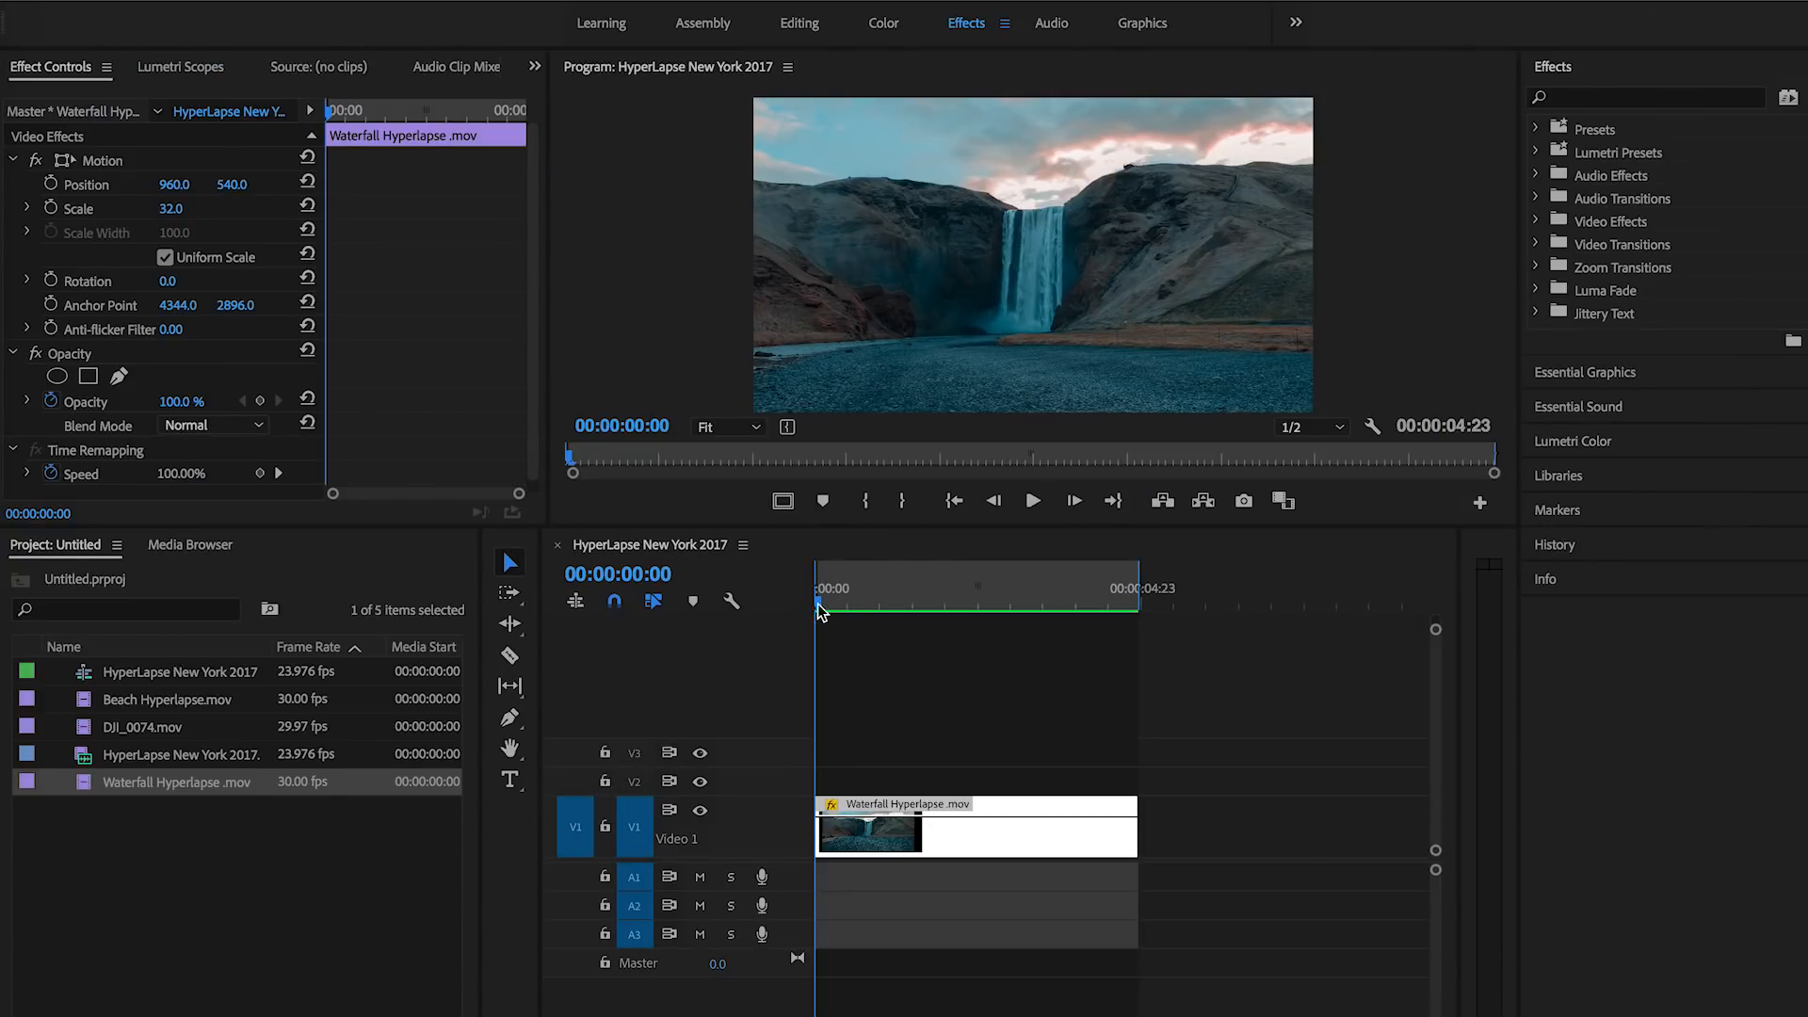
{"action": "mouse_move", "coordinate": [824, 608]}
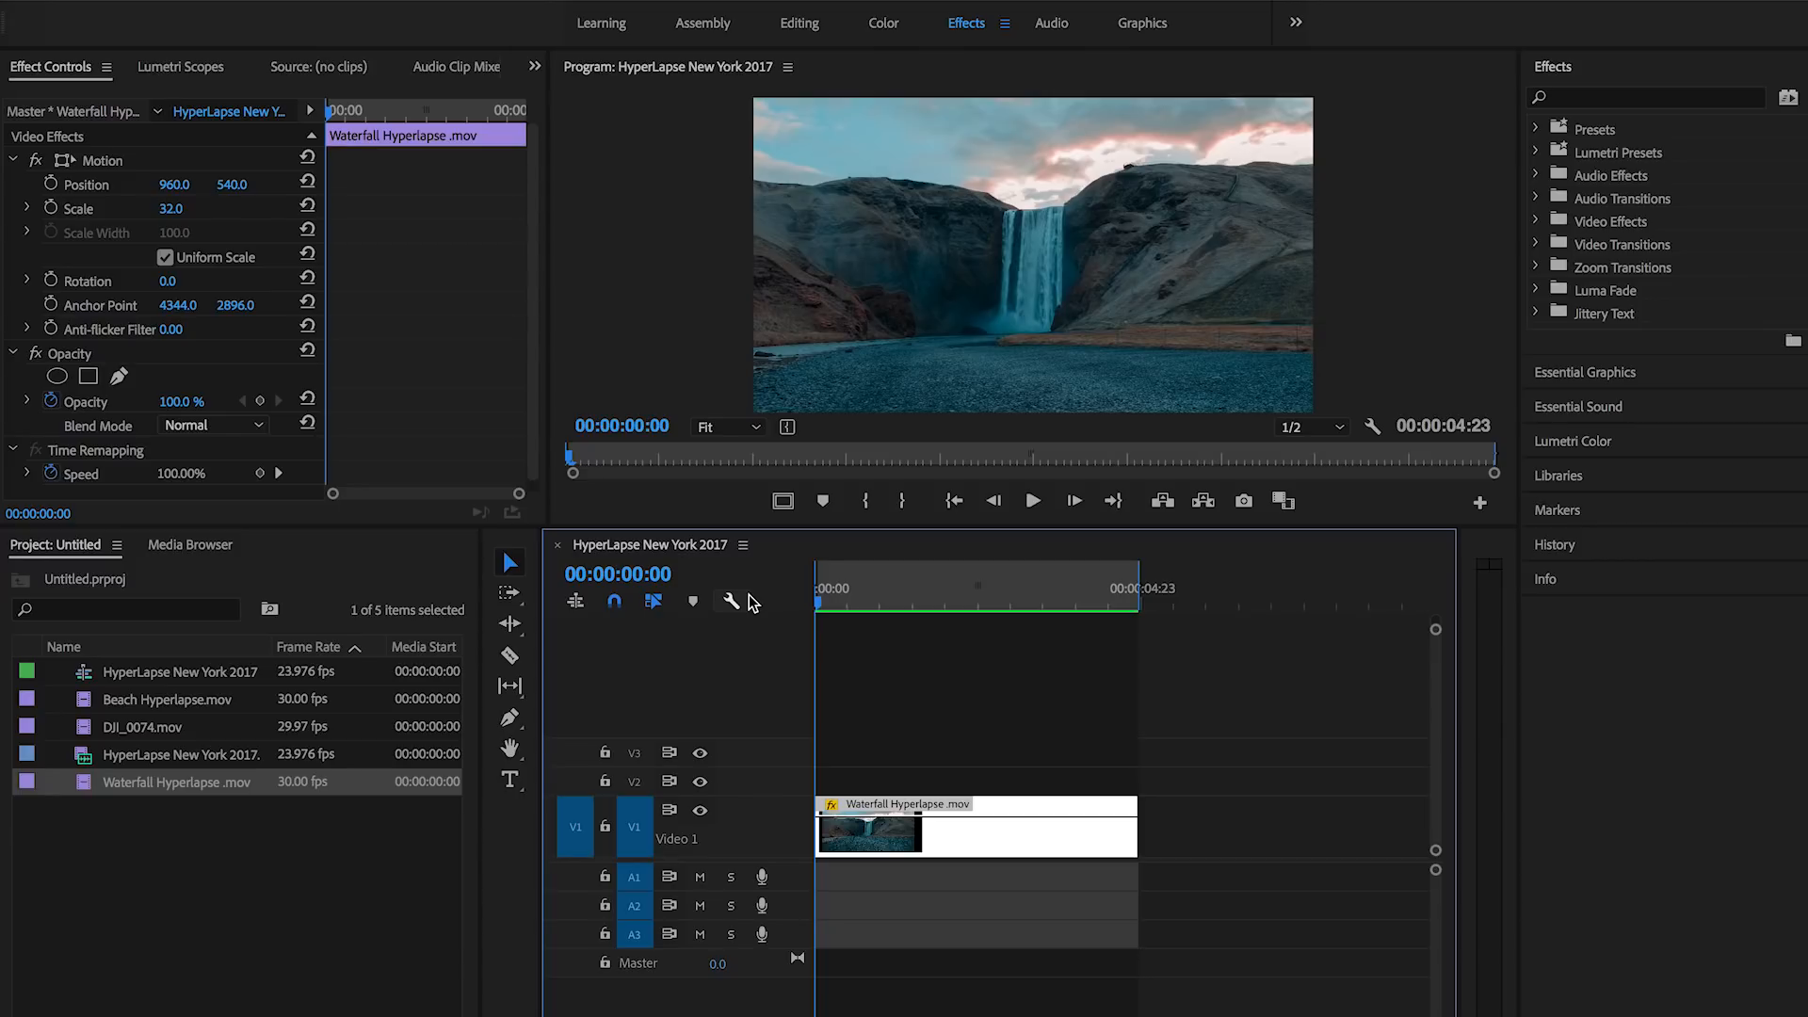
Step: Place Waterfall Hyperlapse.mov on V1 of the HyperLapse New York 2017 timeline at 00:00
{"action": "left_click", "coordinate": [1033, 500]}
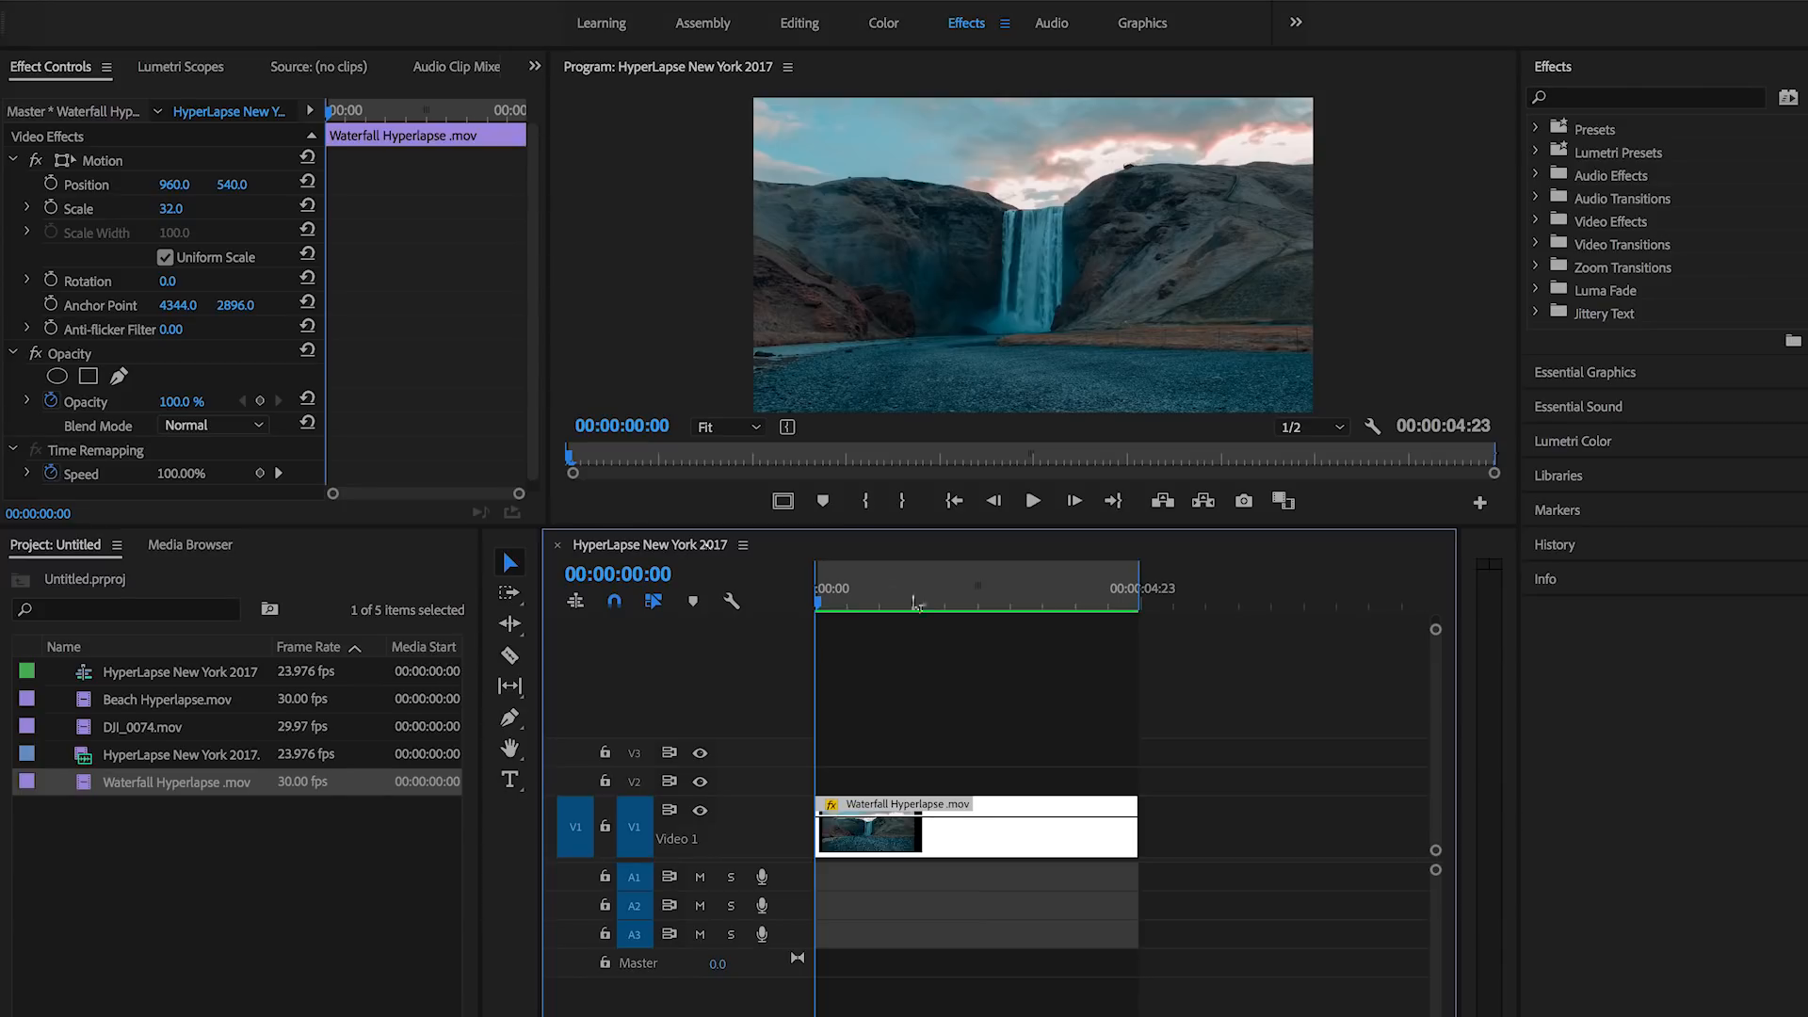
{"action": "left_click", "coordinate": [1033, 501]}
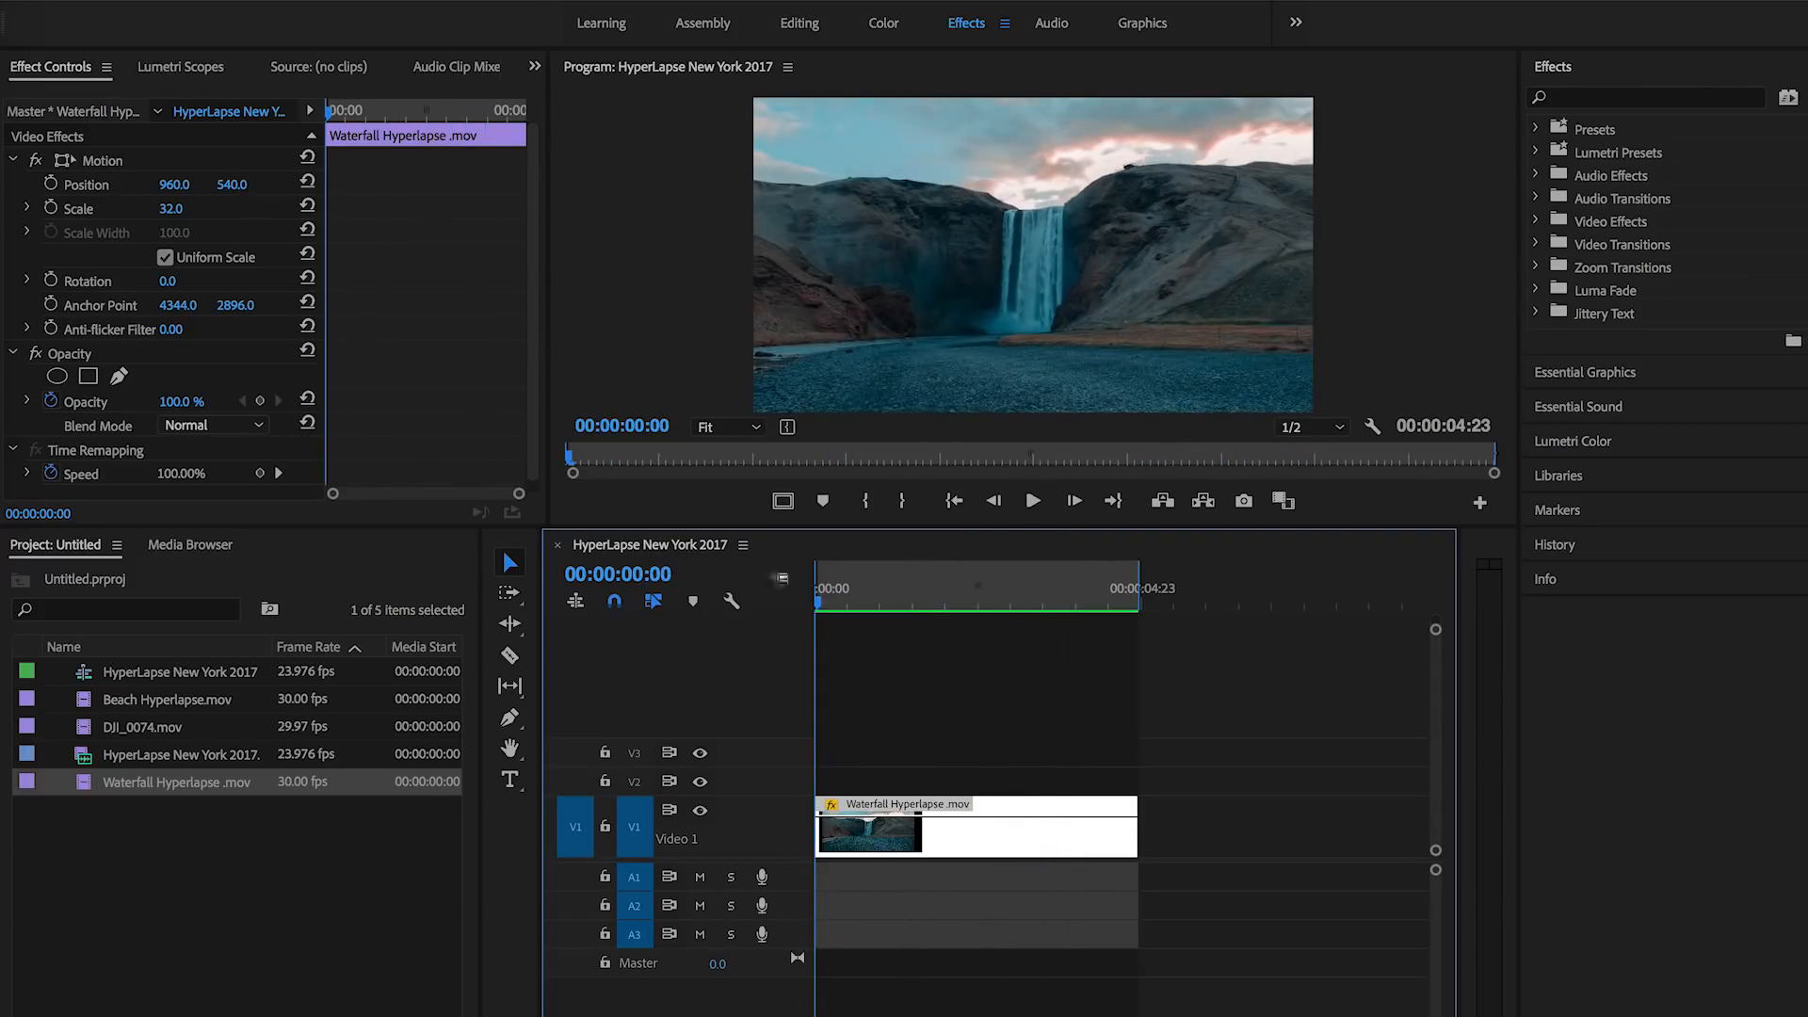
{"action": "mouse_move", "coordinate": [766, 568]}
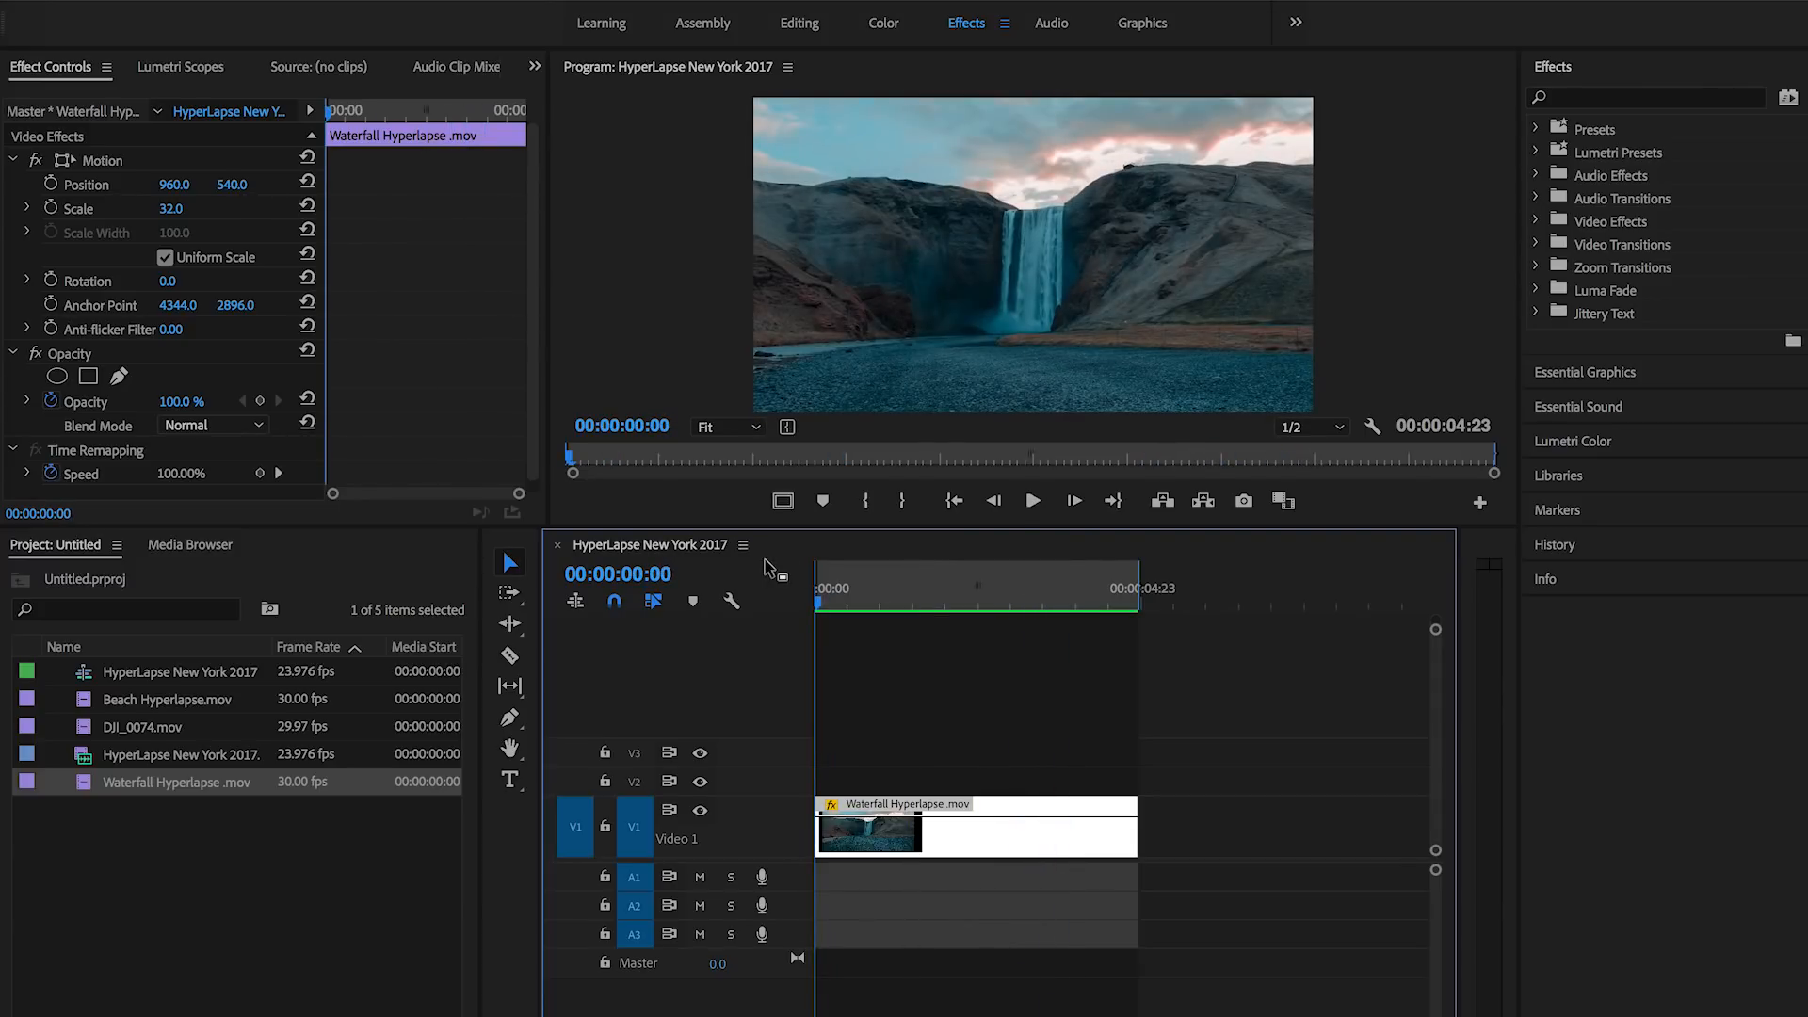